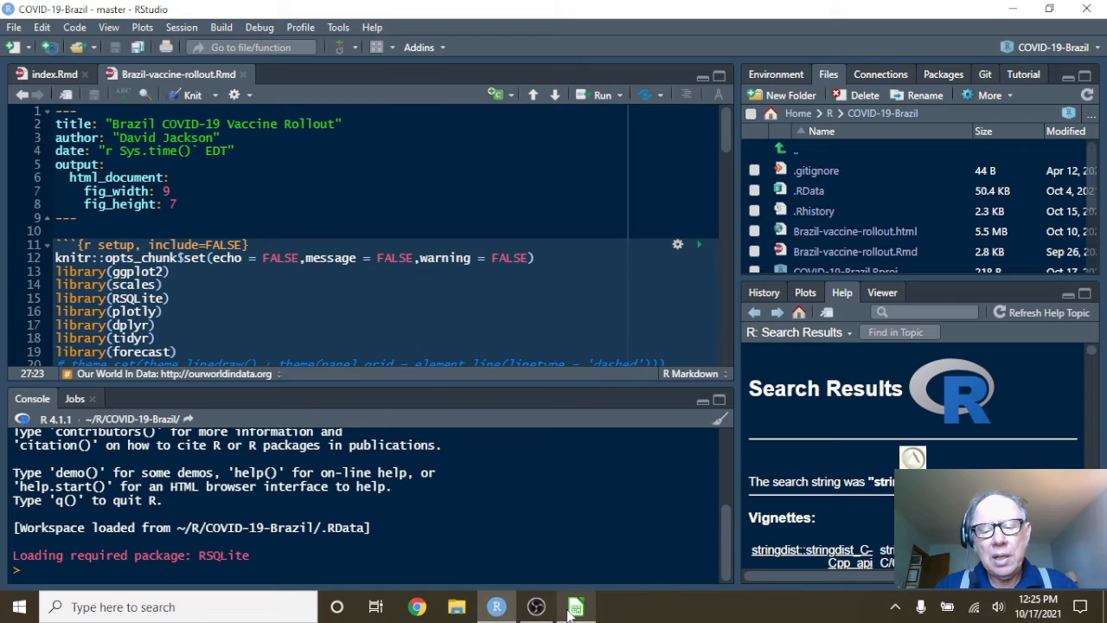
Review watch_counts.ods down to the bottom and select the final Brazil 2021-10-17 row
{"action": "left_click", "coordinate": [578, 605]}
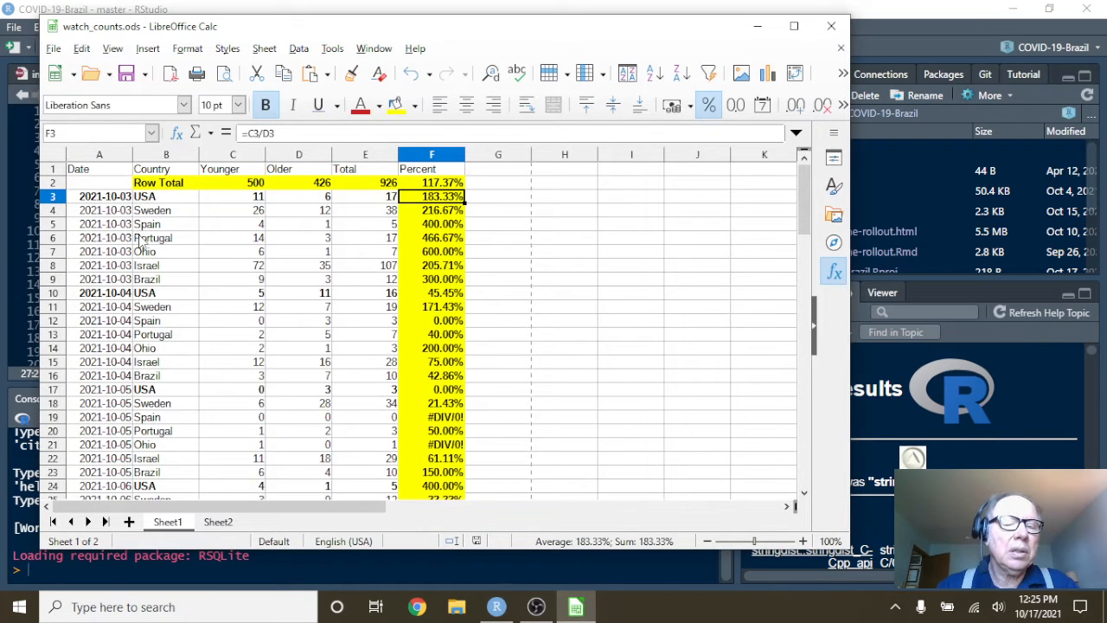
{"action": "scroll", "scroll_direction": "down", "scroll_amount": 3}
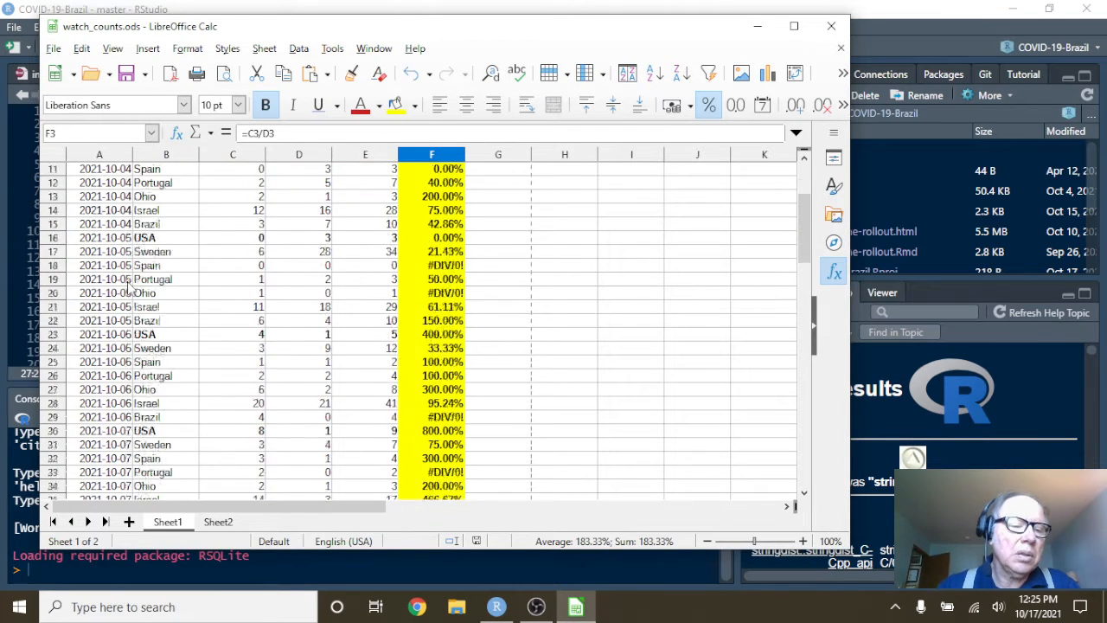
{"action": "scroll", "scroll_direction": "down", "scroll_amount": 3}
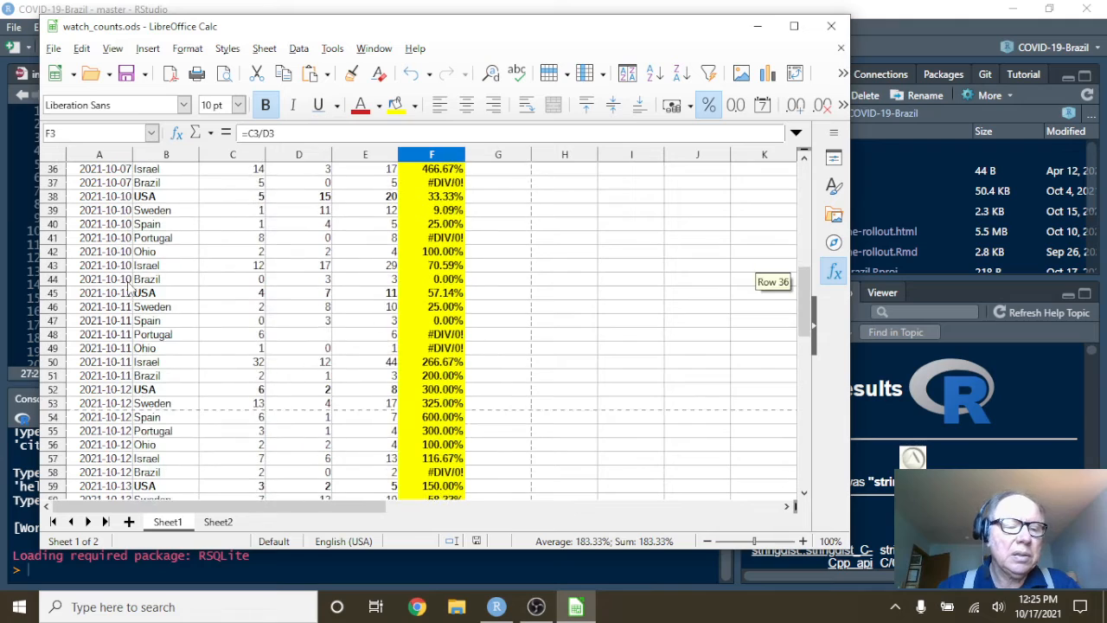
{"action": "scroll", "scroll_direction": "down", "scroll_amount": 3}
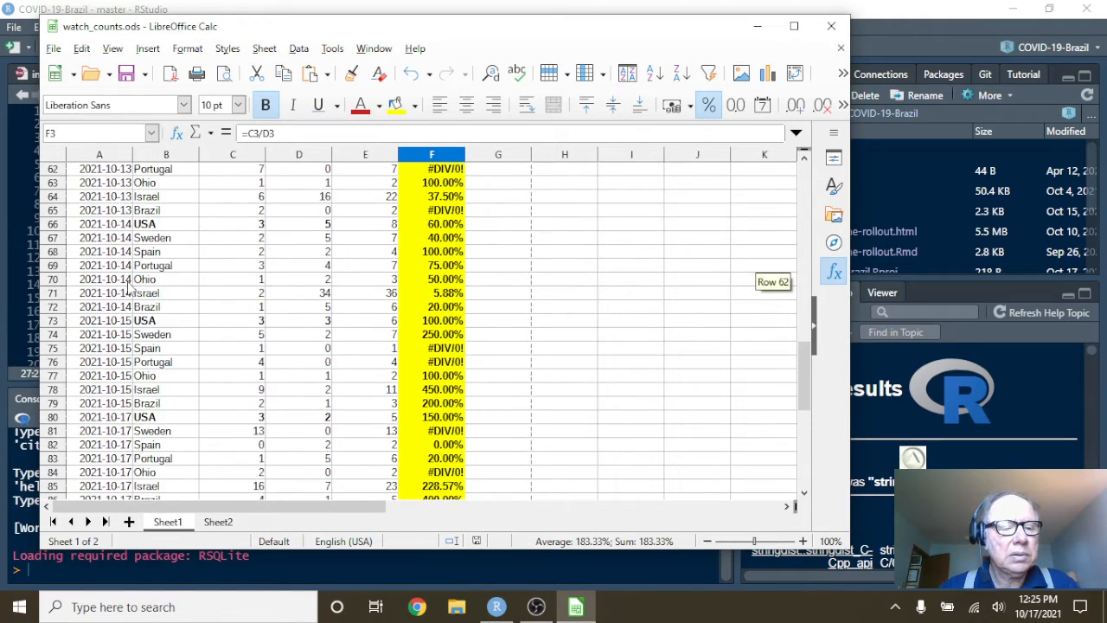
{"action": "scroll", "scroll_direction": "down", "scroll_amount": 3}
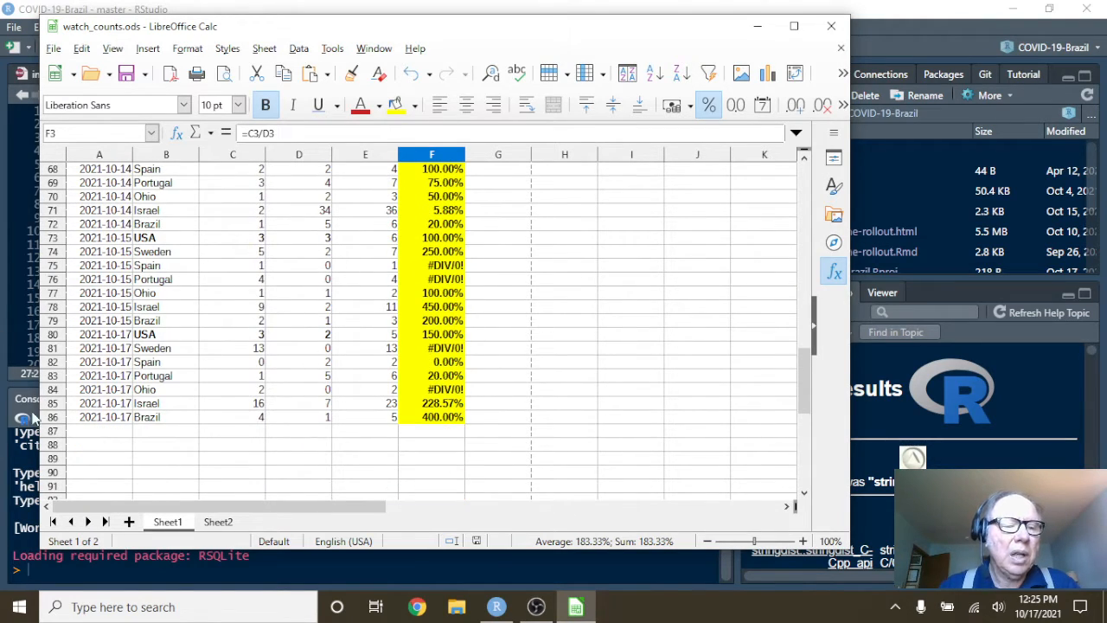
{"action": "left_click", "coordinate": [55, 417]}
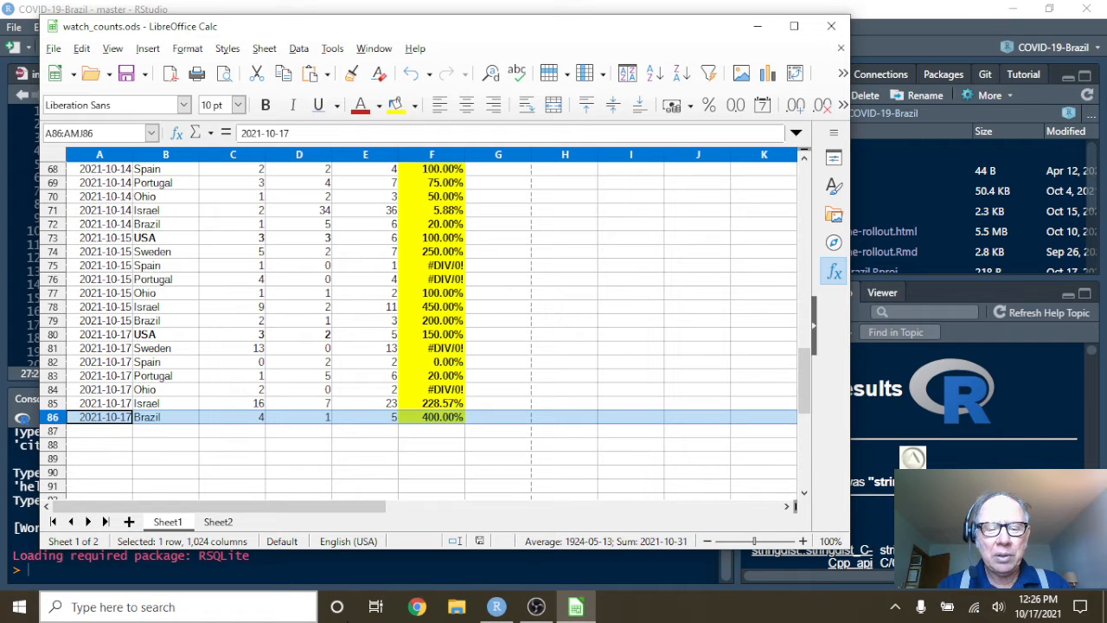
Knit Brazil-vaccine-rollout.Rmd to produce the Brazil-vaccine-rollout.html report
{"action": "left_click", "coordinate": [497, 605]}
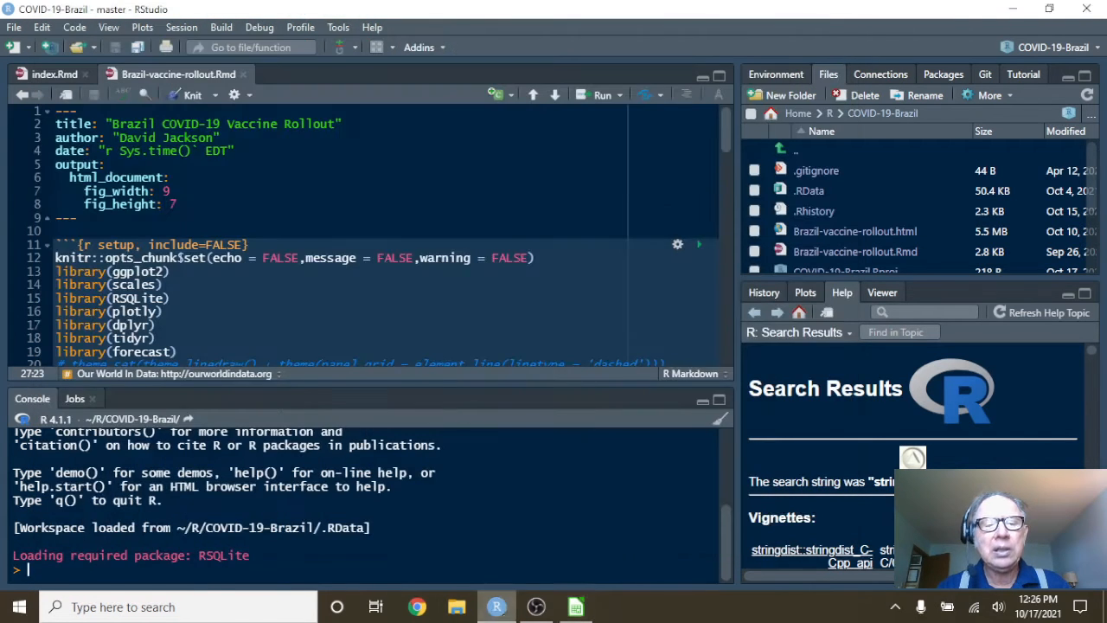
{"action": "left_click", "coordinate": [192, 95]}
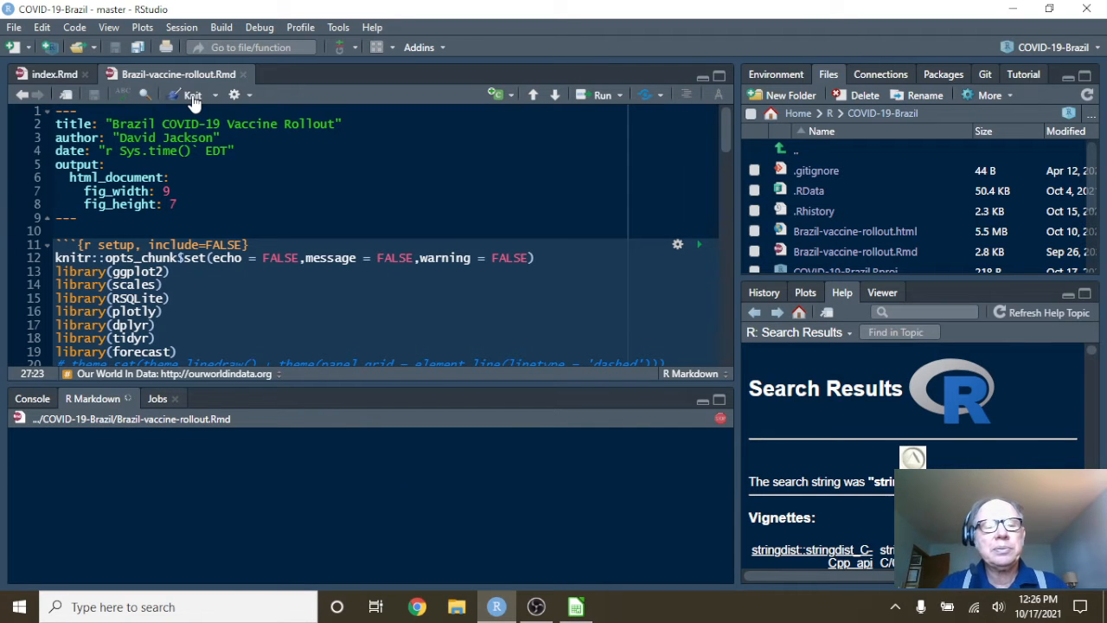
{"action": "left_click", "coordinate": [190, 93]}
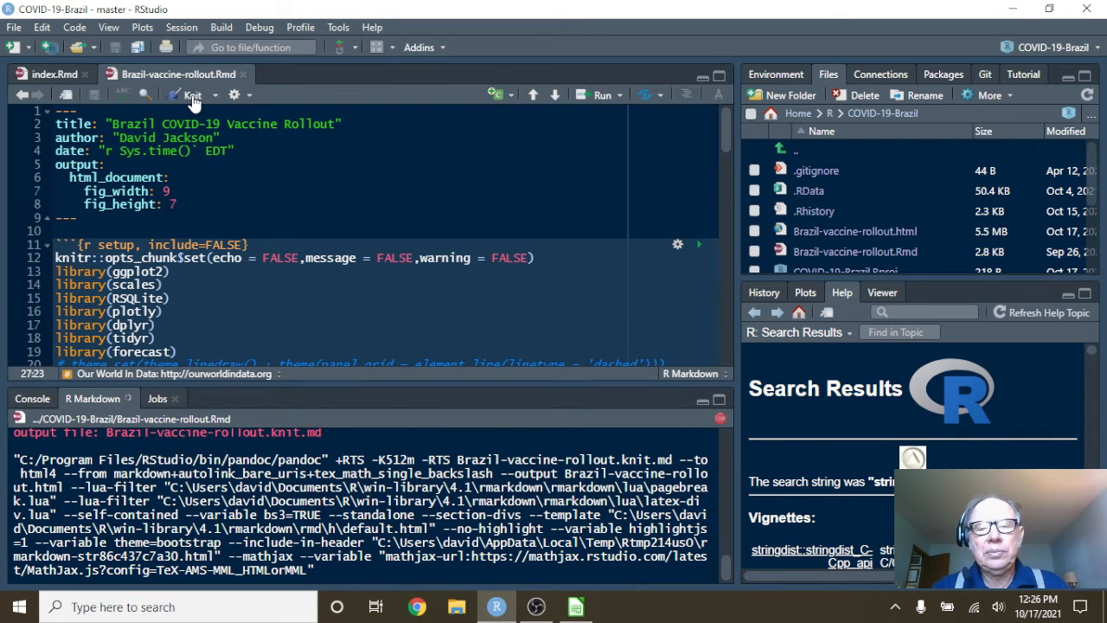
Scroll through the vaccination and percentage-of-population charts, reading the 2021-10-15 line-end values
{"action": "left_click", "coordinate": [193, 95]}
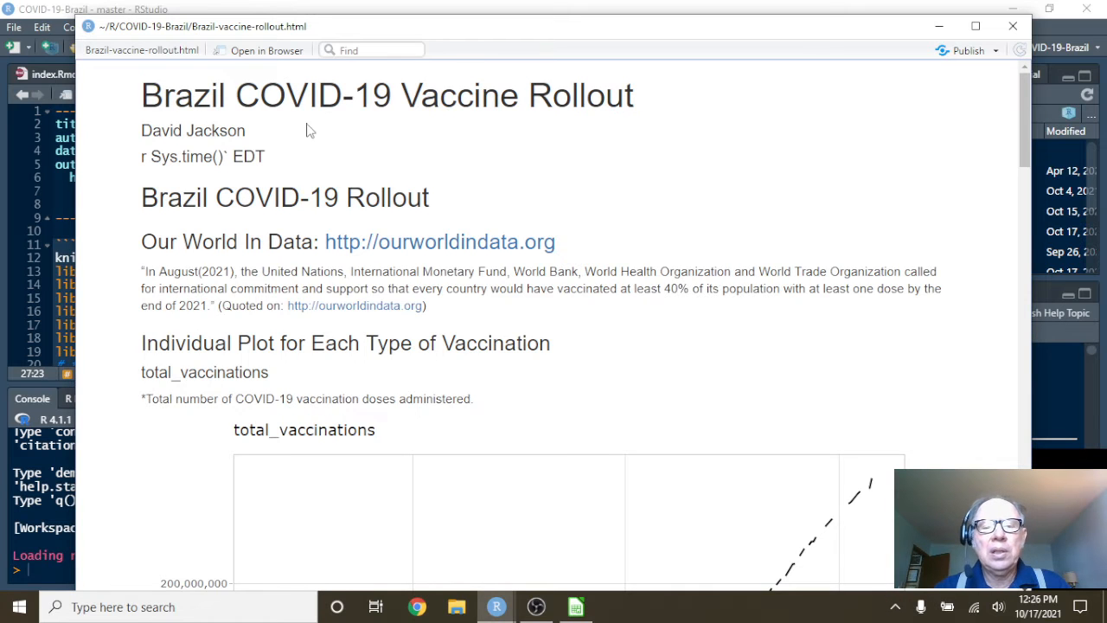
{"action": "scroll", "scroll_direction": "down", "scroll_amount": 3}
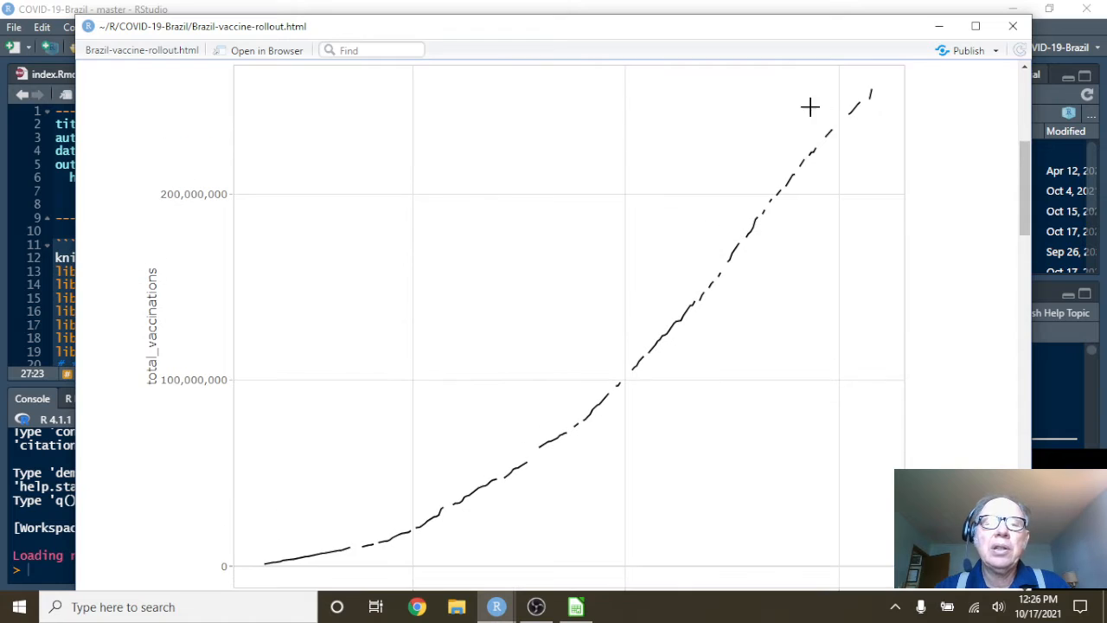
{"action": "mouse_move", "coordinate": [876, 90]}
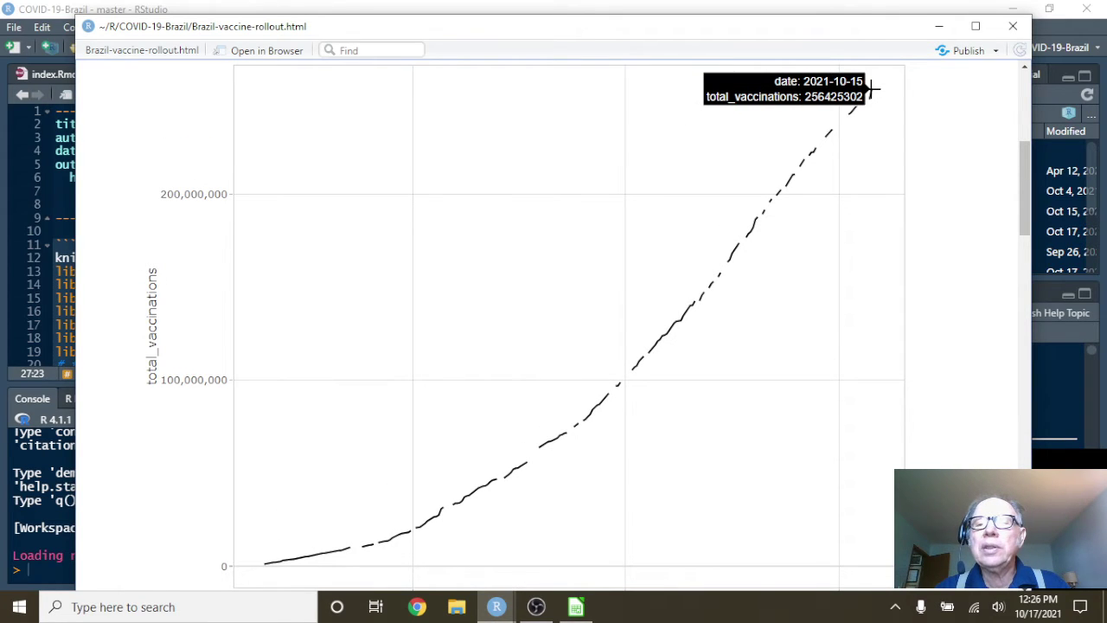
{"action": "scroll", "scroll_direction": "down", "scroll_amount": 3}
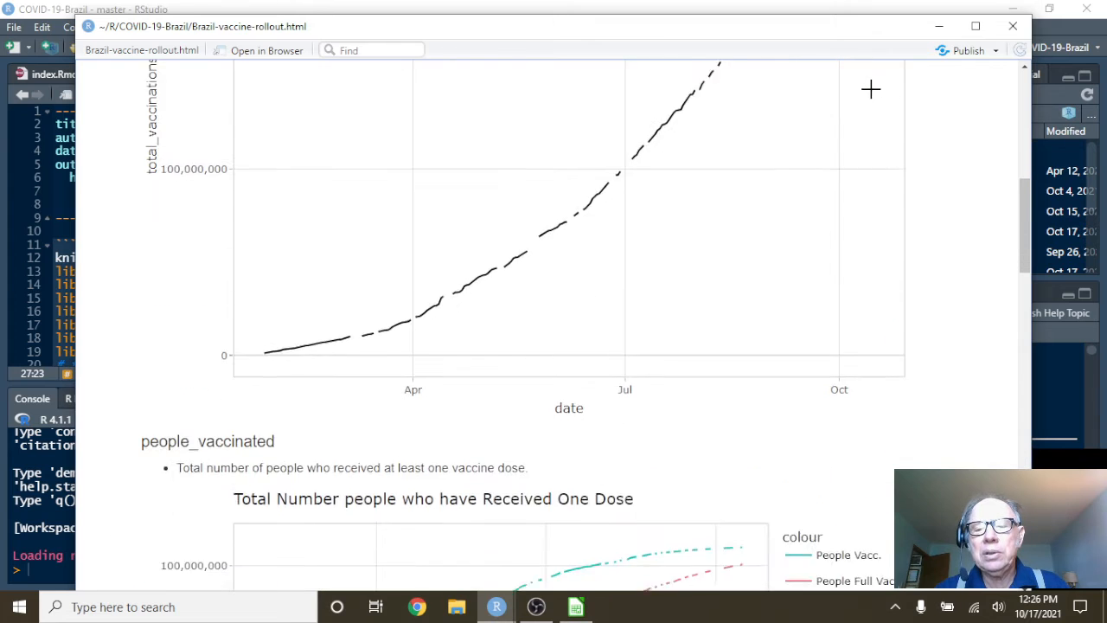
{"action": "scroll", "scroll_direction": "down", "scroll_amount": 3}
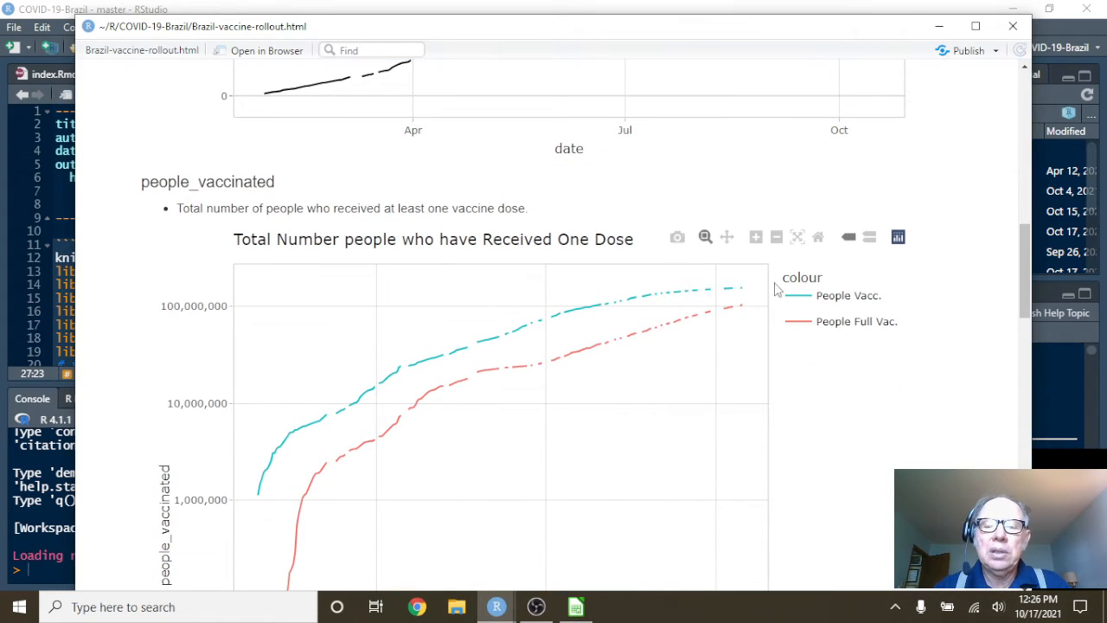
{"action": "mouse_move", "coordinate": [747, 287]}
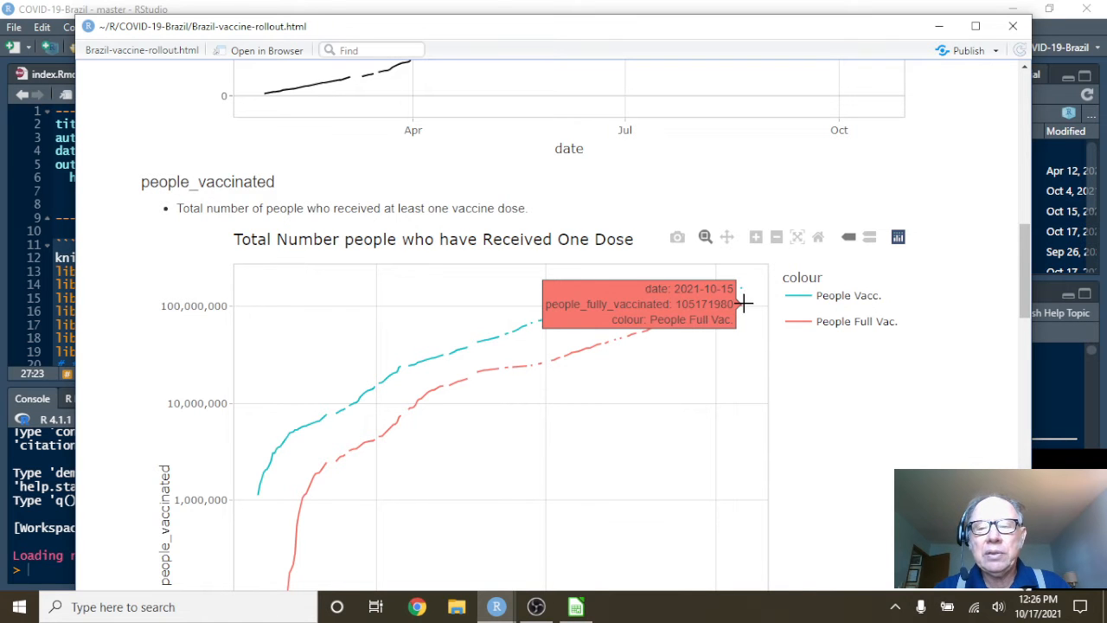
{"action": "scroll", "scroll_direction": "down", "scroll_amount": 3}
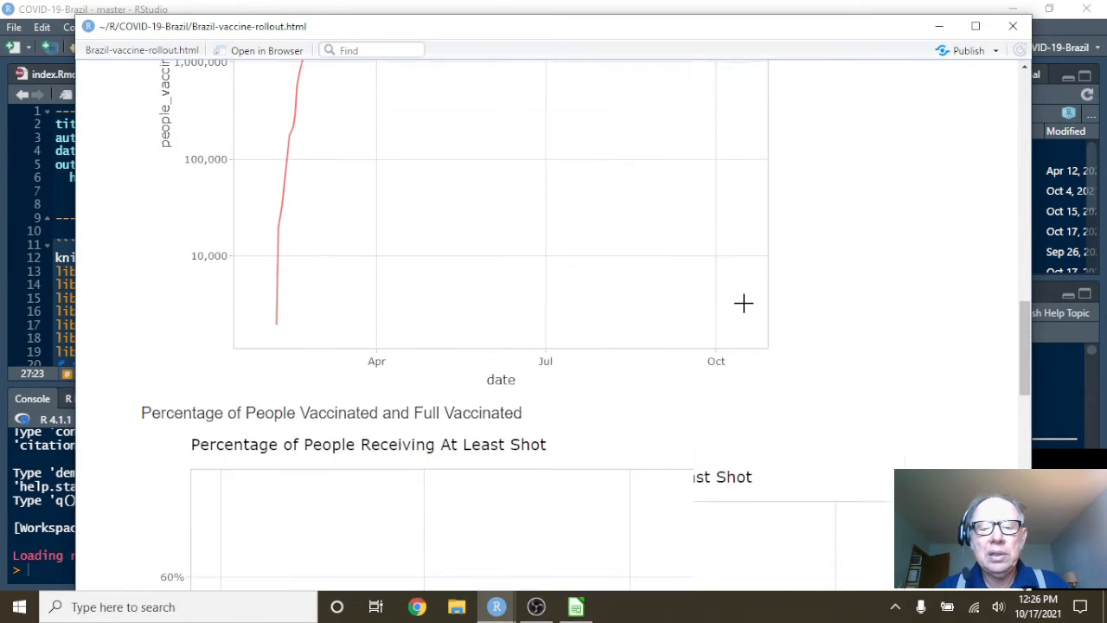
{"action": "scroll", "scroll_direction": "down", "scroll_amount": 3}
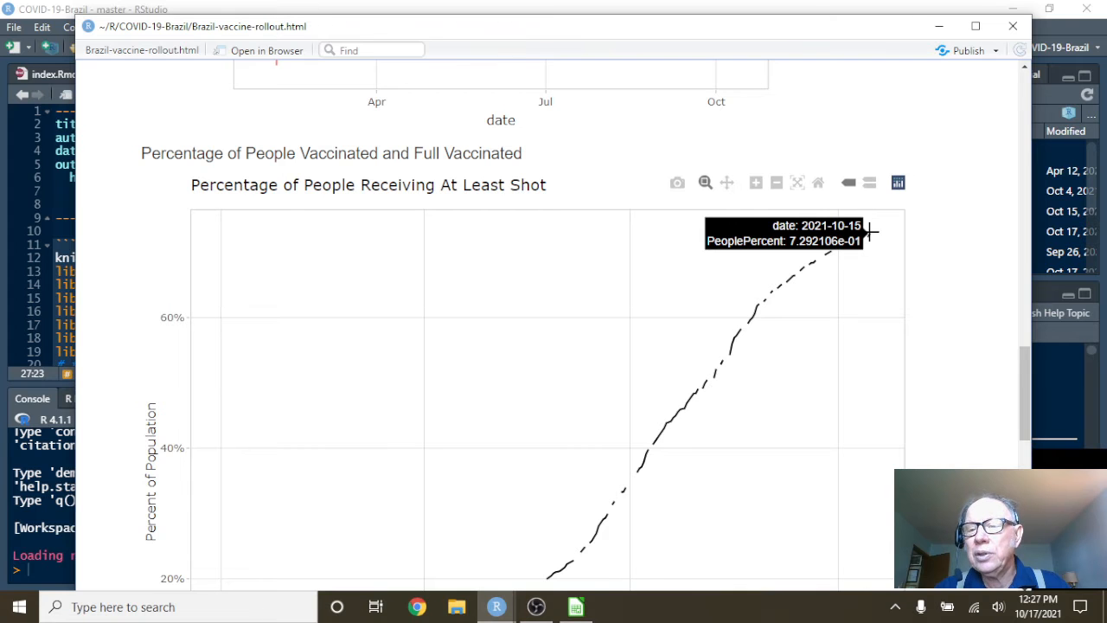
{"action": "scroll", "scroll_direction": "down", "scroll_amount": 3}
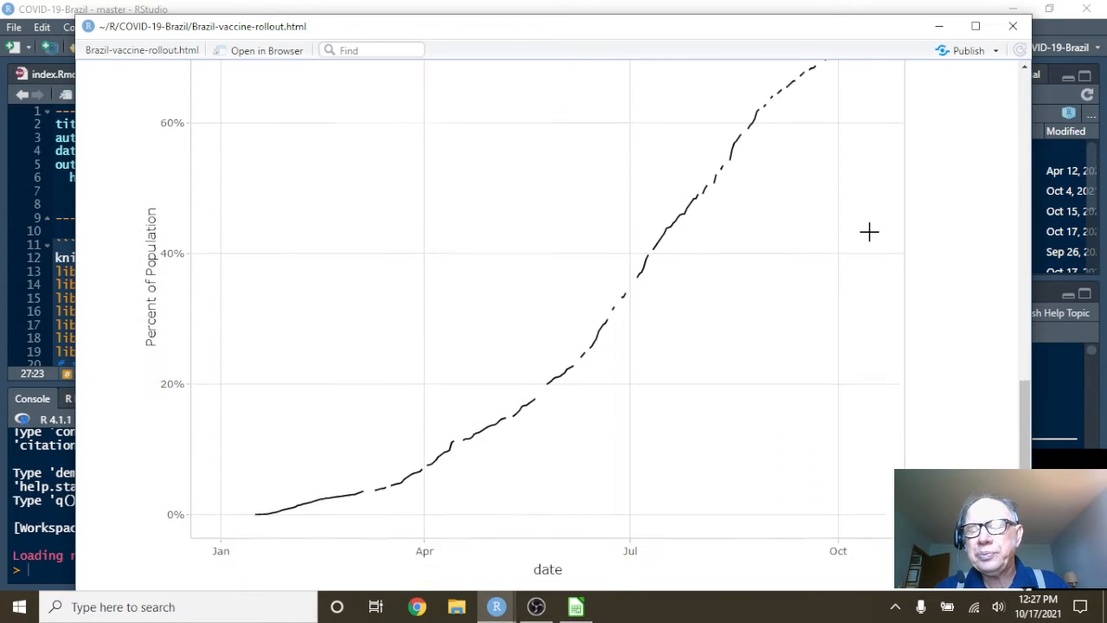
{"action": "scroll", "scroll_direction": "down", "scroll_amount": 3}
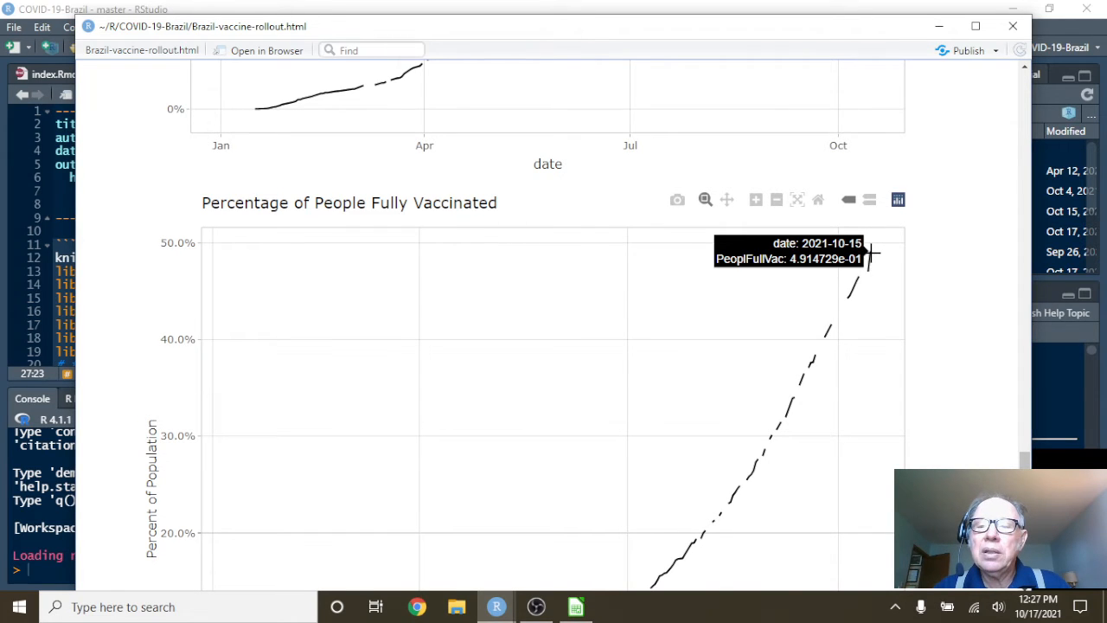
{"action": "mouse_move", "coordinate": [901, 275]}
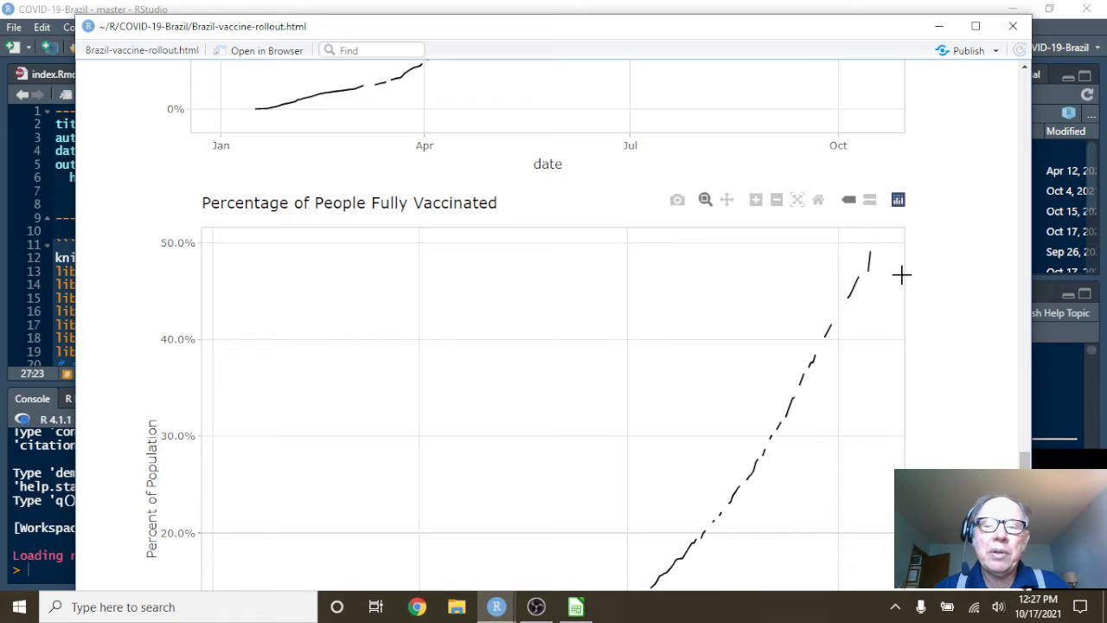
{"action": "scroll", "scroll_direction": "down", "scroll_amount": 3}
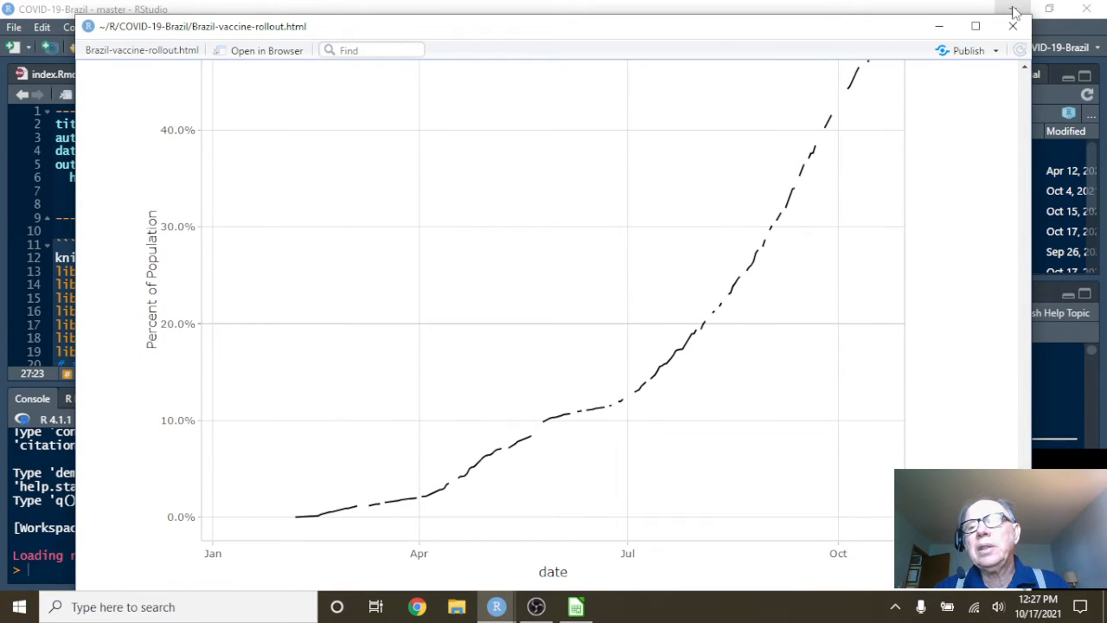
Close the vaccine rollout preview and knit index.Rmd into the 'Brazil: Battle With COVID-19' HTML report
{"action": "left_click", "coordinate": [1034, 24]}
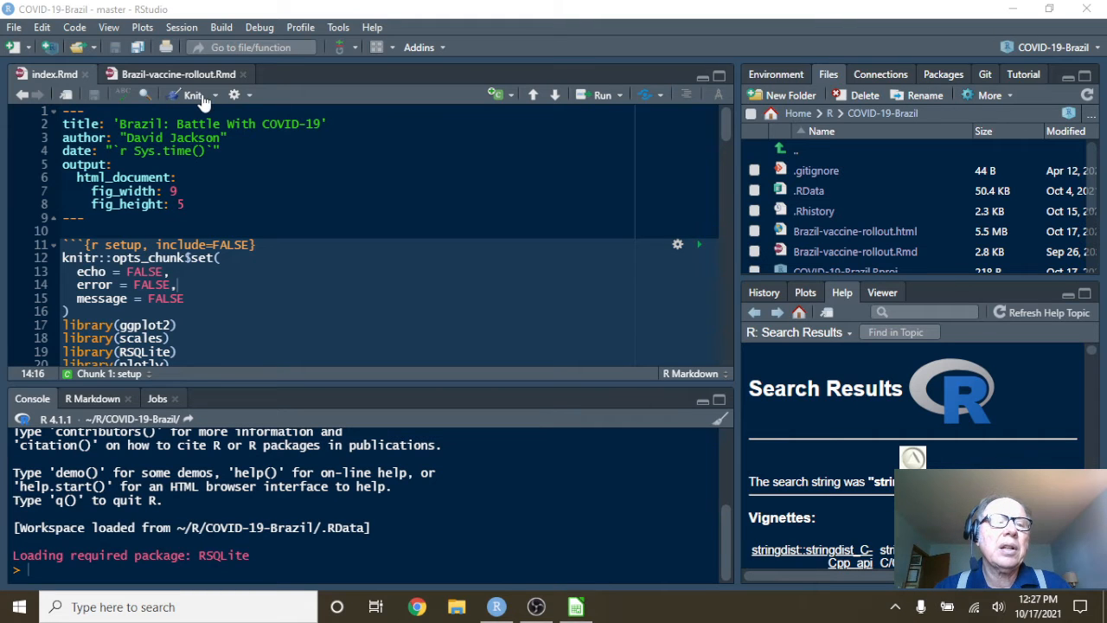
{"action": "left_click", "coordinate": [192, 95]}
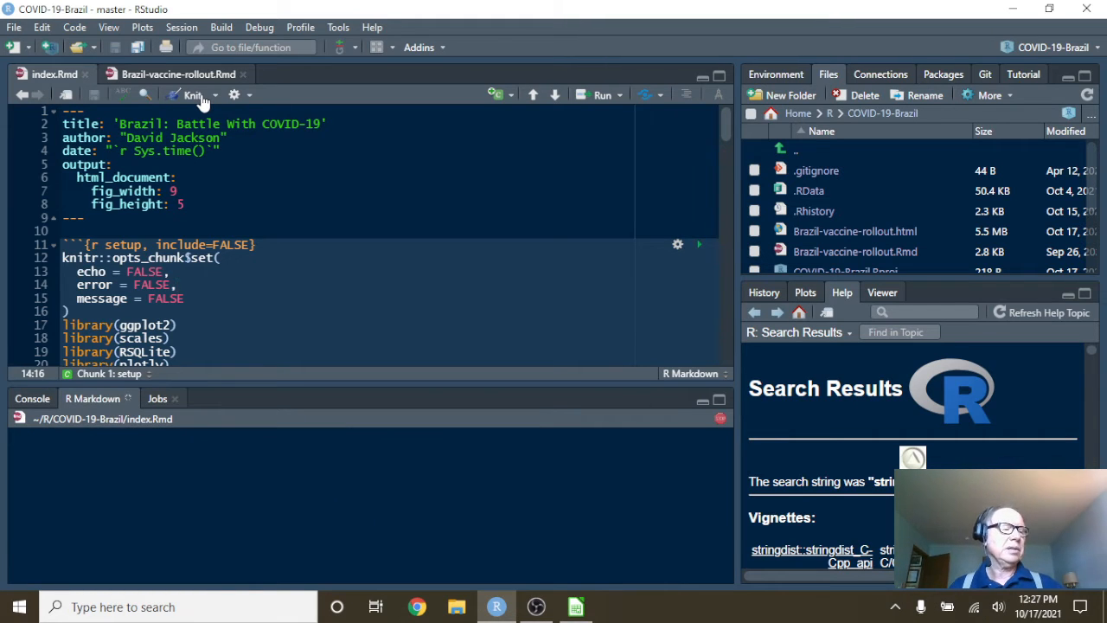
{"action": "left_click", "coordinate": [190, 95]}
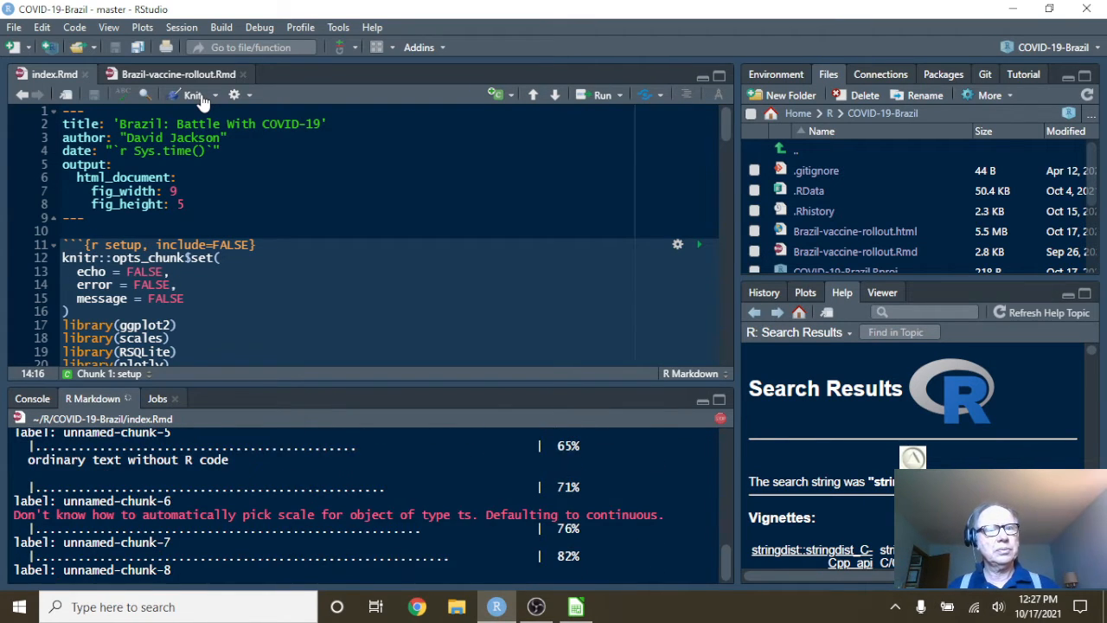
{"action": "left_click", "coordinate": [192, 95]}
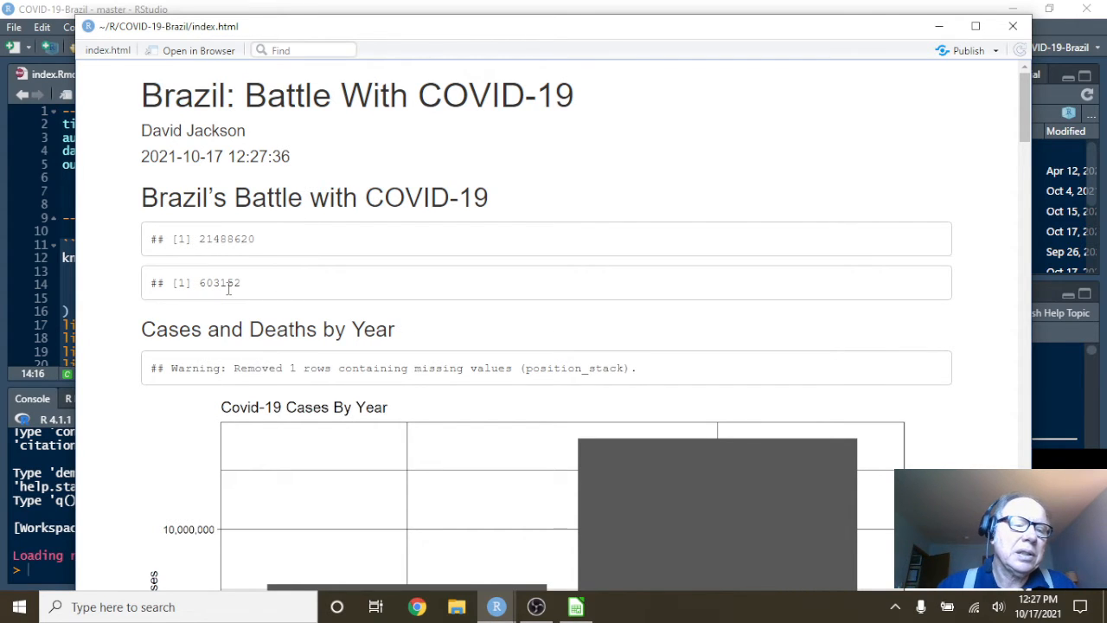
Scroll past the Cases By Year chart to the Deaths By Year chart and the daily cases-and-deaths plot
{"action": "scroll", "scroll_direction": "down", "scroll_amount": 3}
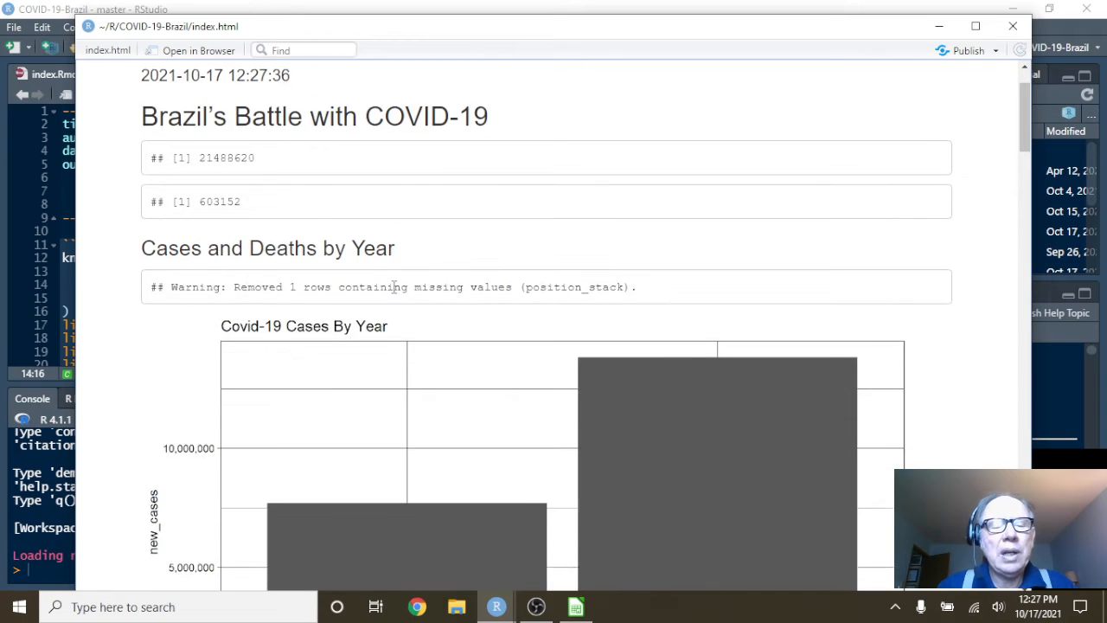
{"action": "scroll", "scroll_direction": "down", "scroll_amount": 3}
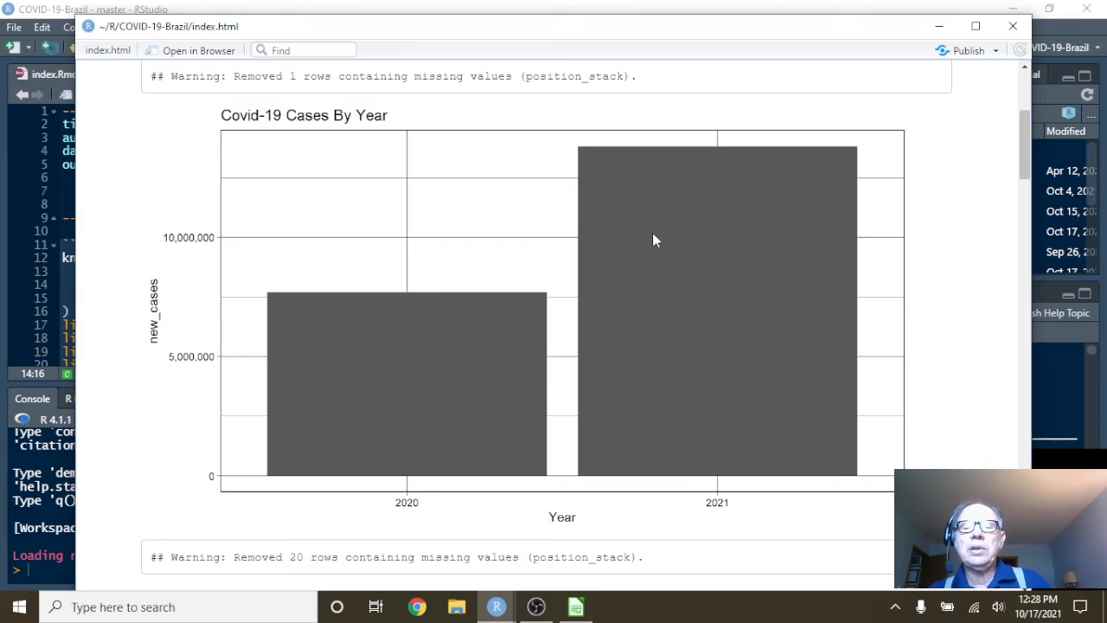
{"action": "mouse_move", "coordinate": [692, 318]}
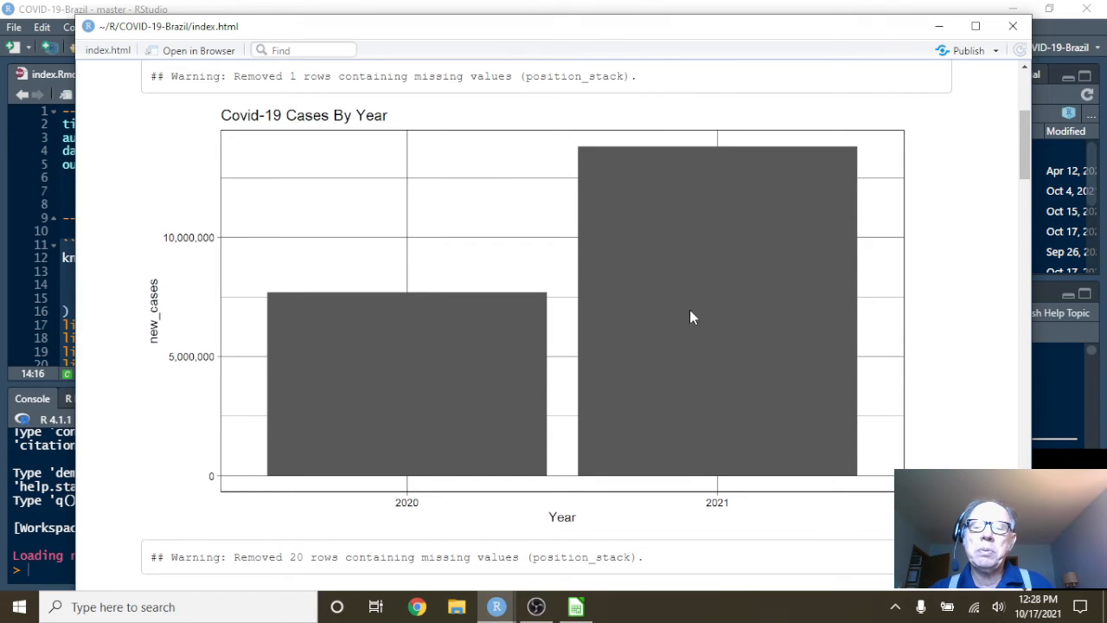
{"action": "mouse_move", "coordinate": [621, 309]}
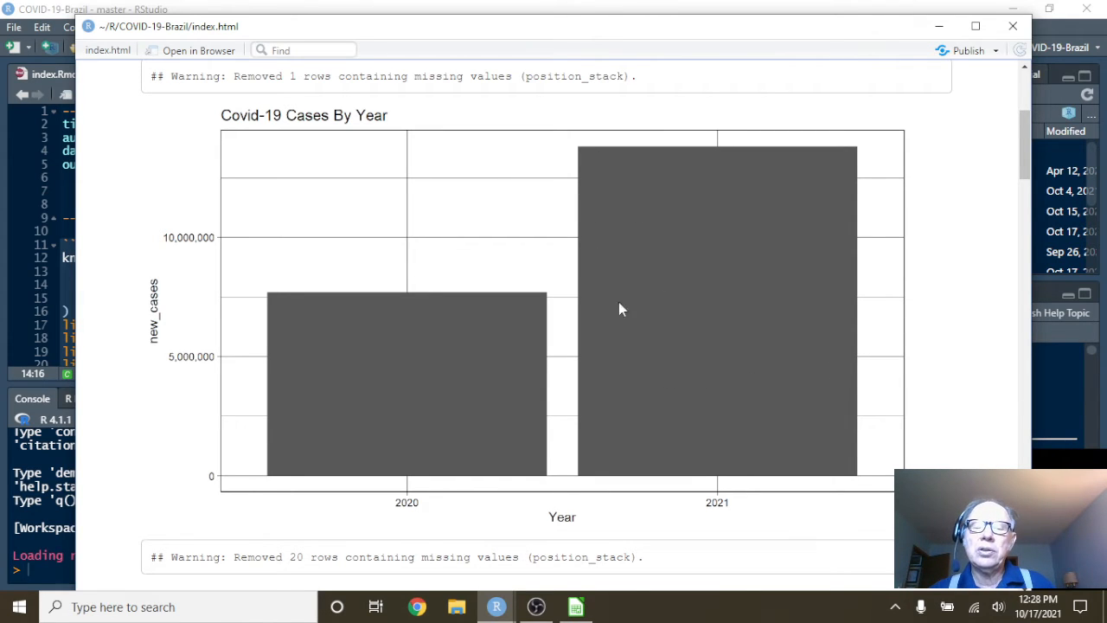
{"action": "mouse_move", "coordinate": [702, 410]}
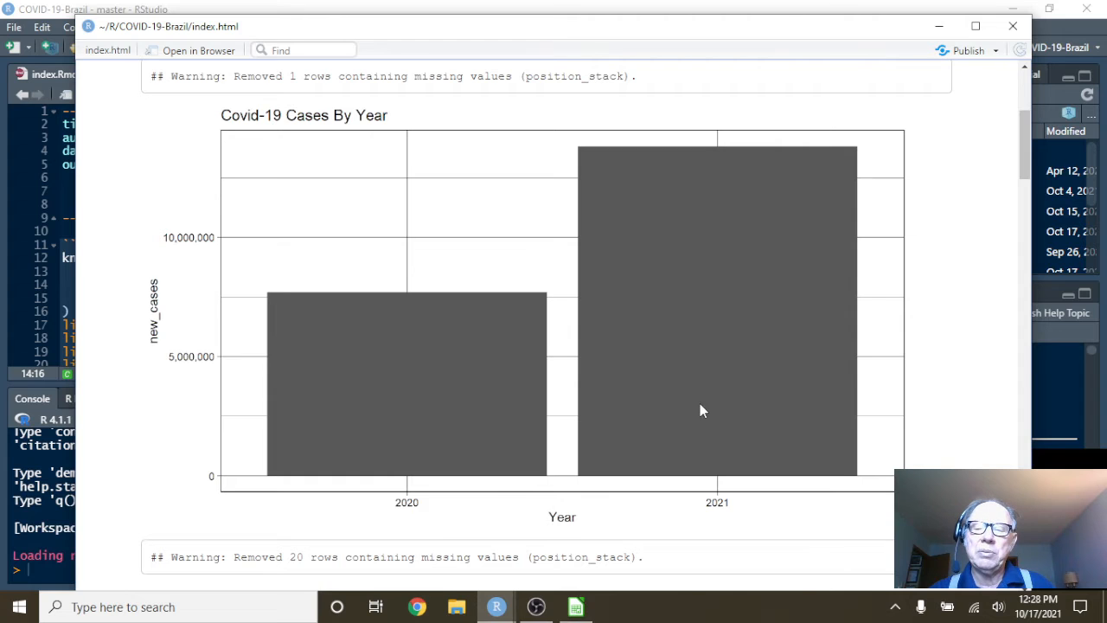
{"action": "mouse_move", "coordinate": [579, 343]}
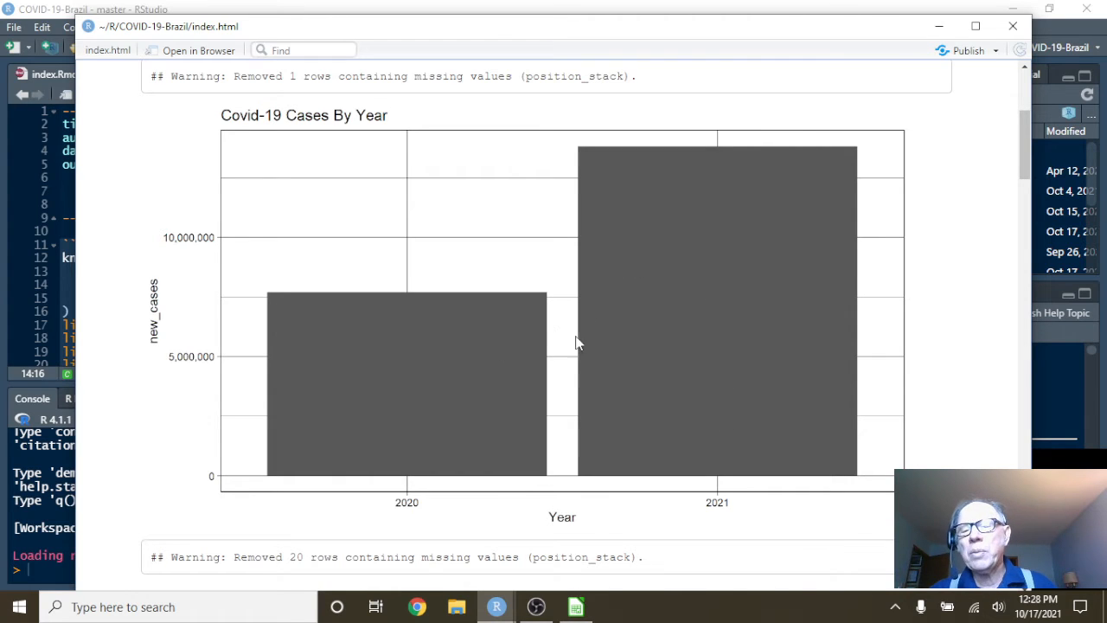
{"action": "mouse_move", "coordinate": [683, 424]}
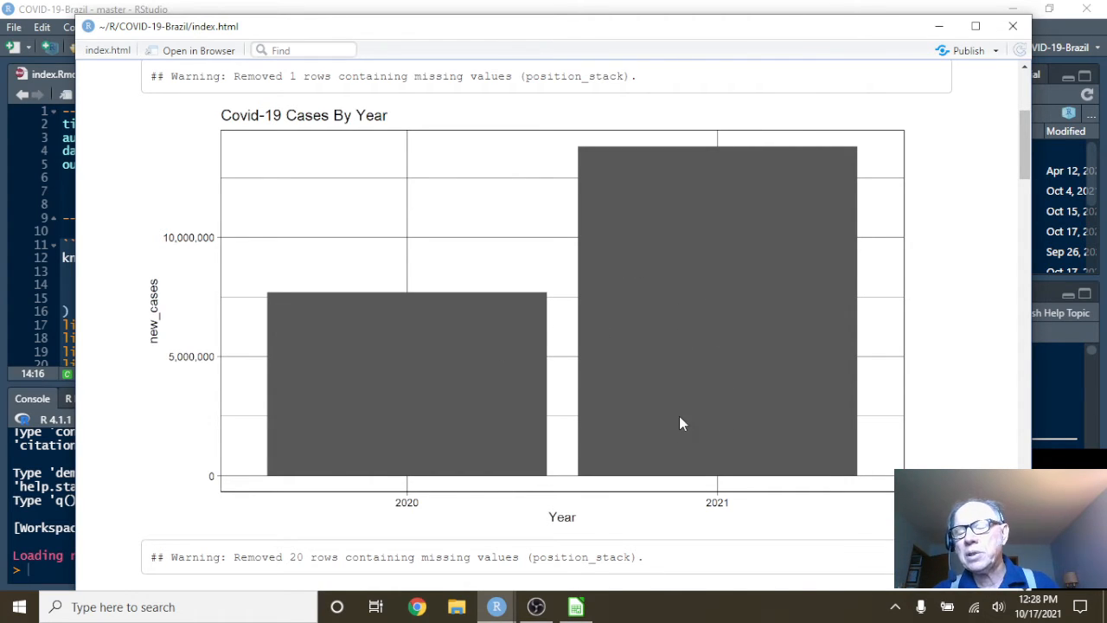
{"action": "scroll", "scroll_direction": "down", "scroll_amount": 3}
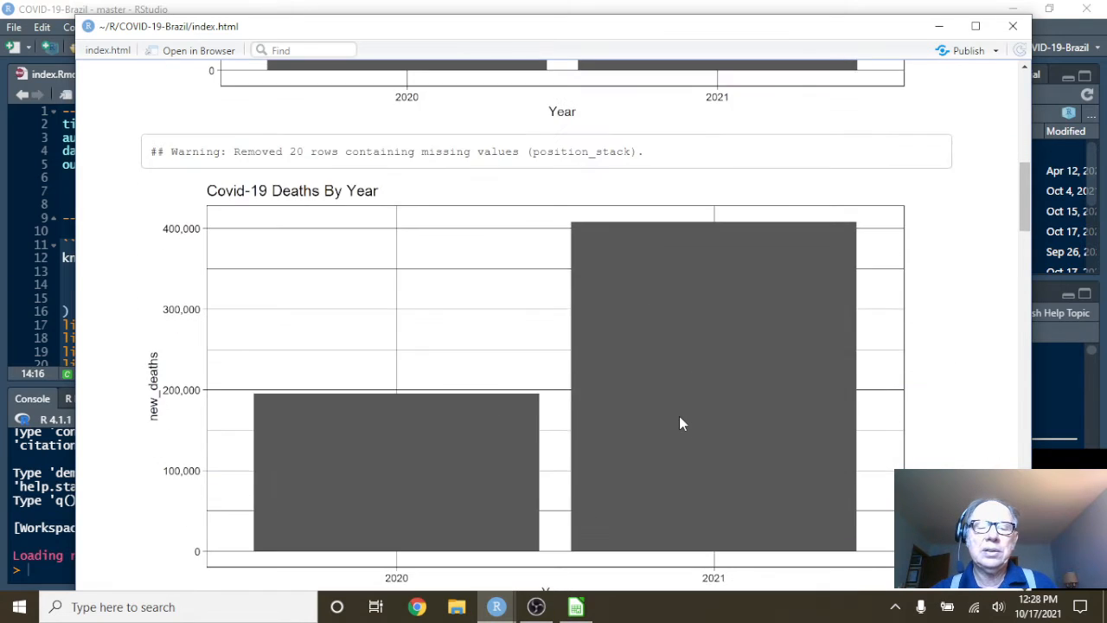
{"action": "scroll", "scroll_direction": "down", "scroll_amount": 3}
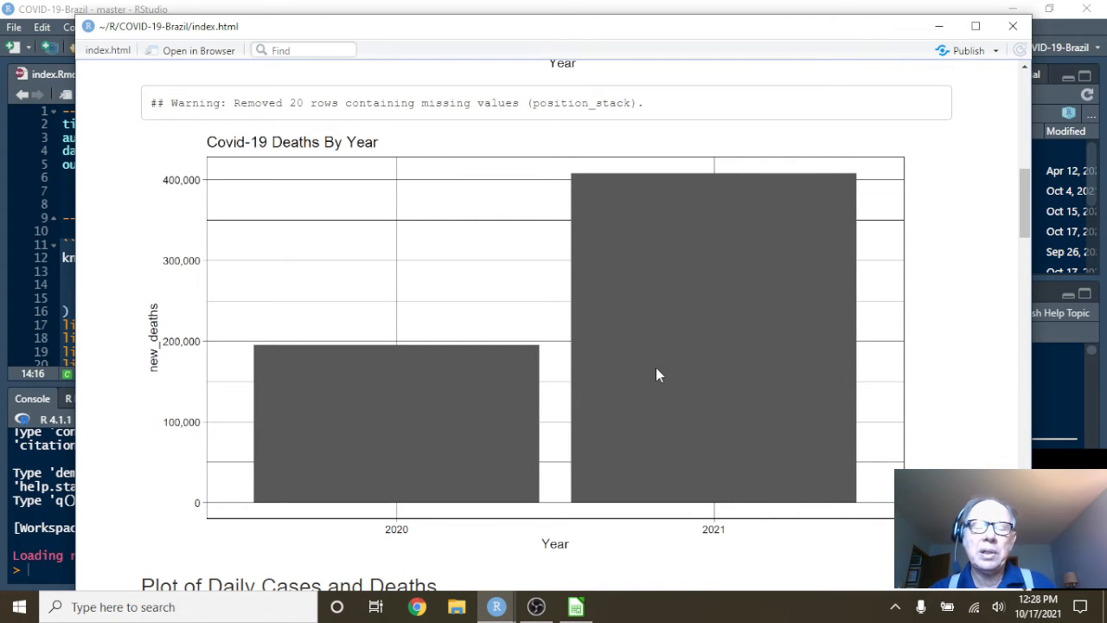
{"action": "mouse_move", "coordinate": [705, 308]}
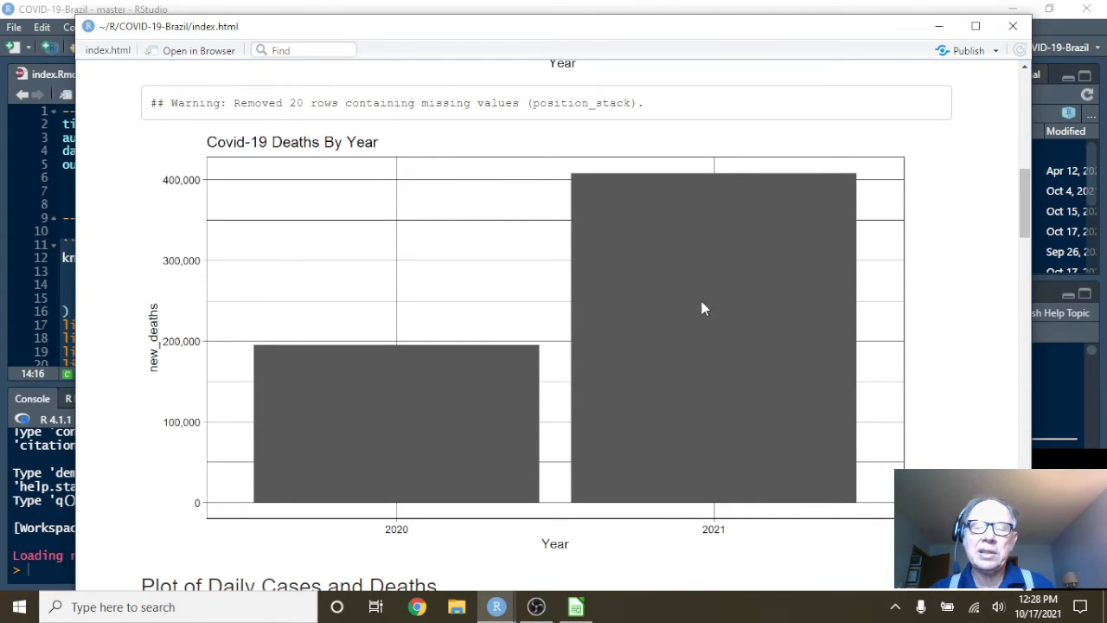
{"action": "mouse_move", "coordinate": [702, 384]}
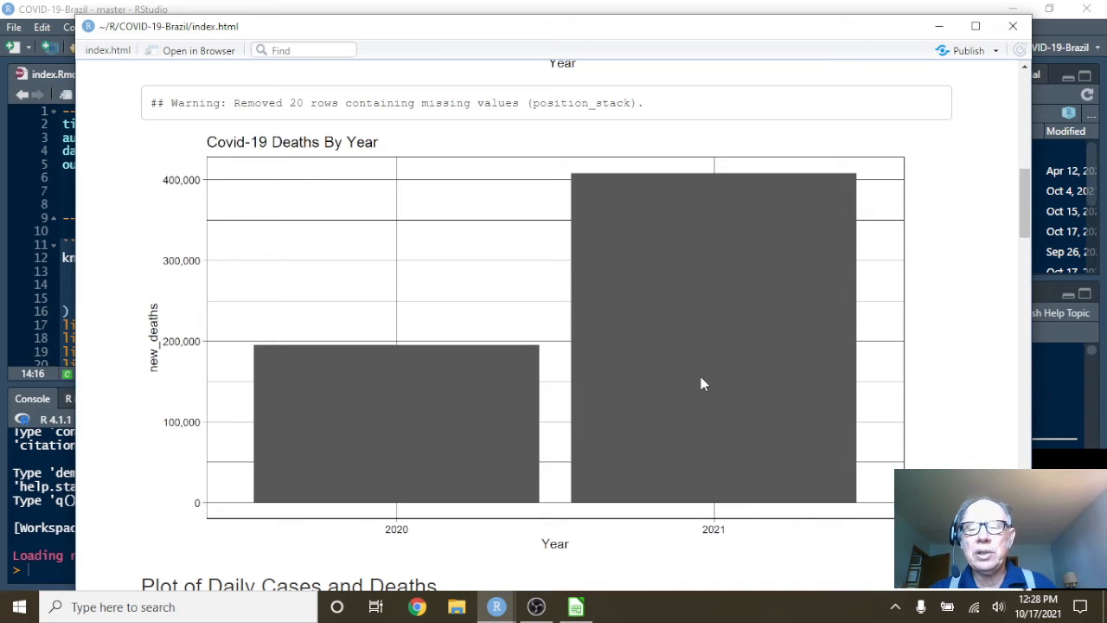
{"action": "scroll", "scroll_direction": "down", "scroll_amount": 3}
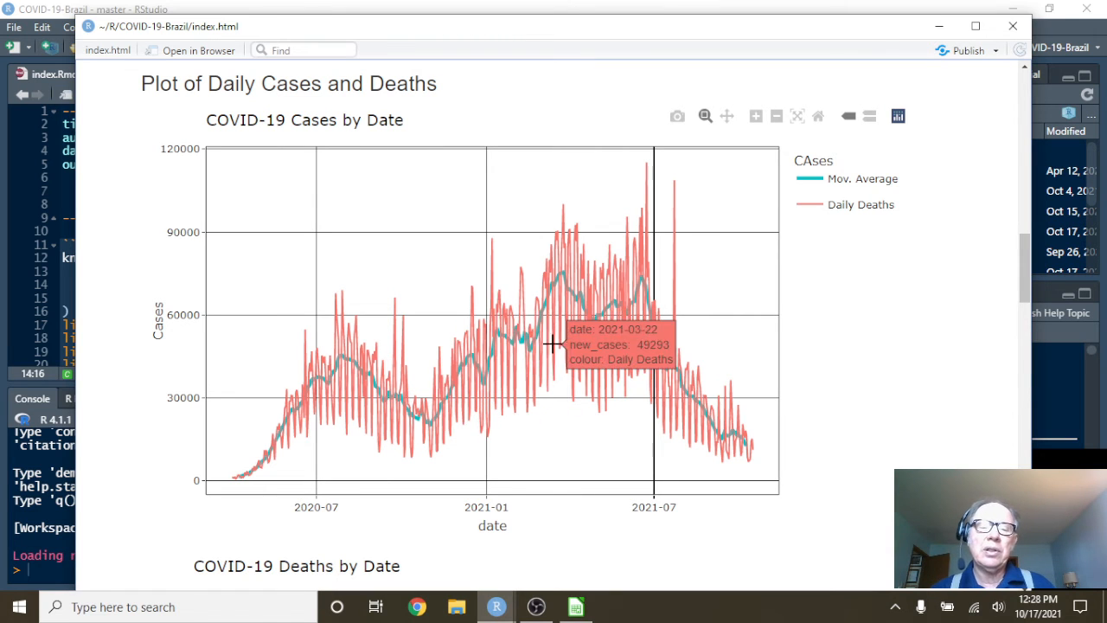
{"action": "mouse_move", "coordinate": [328, 470]}
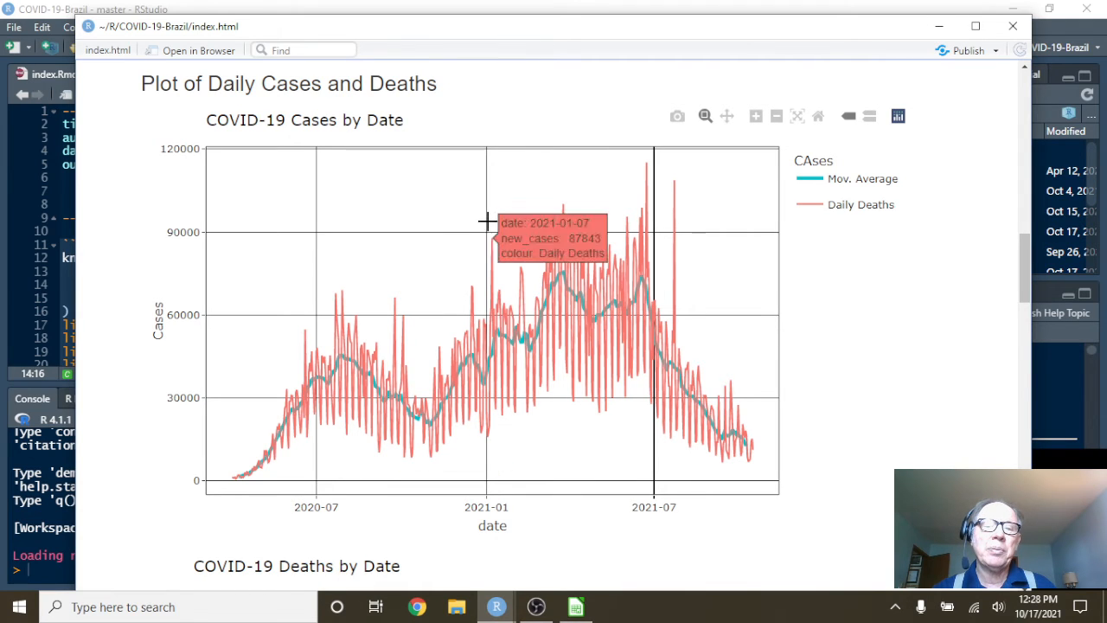
{"action": "mouse_move", "coordinate": [488, 216]}
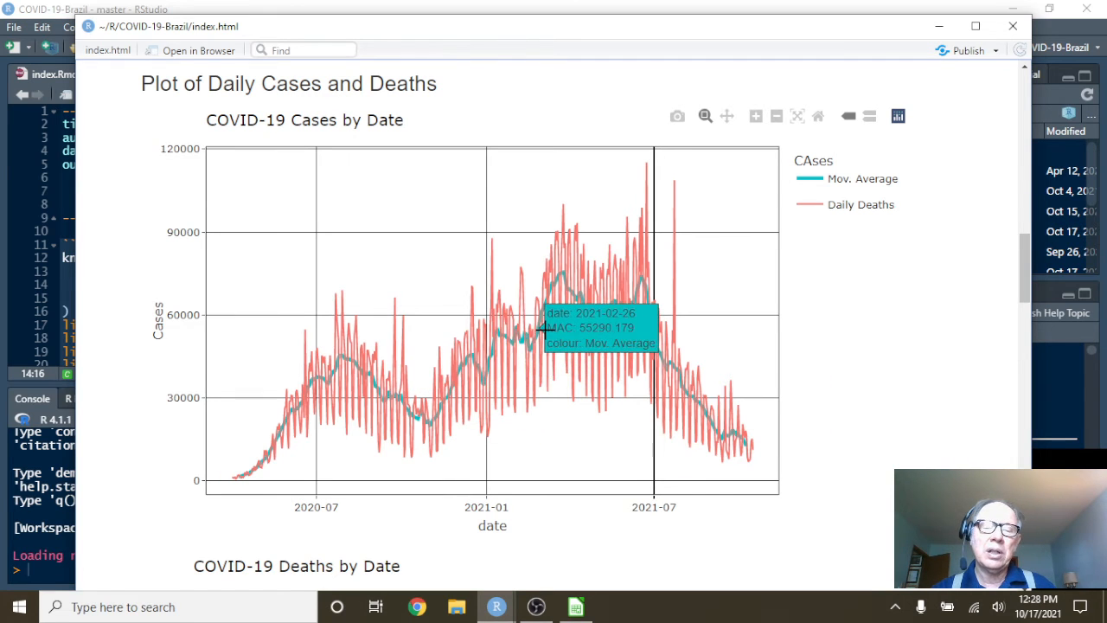
{"action": "mouse_move", "coordinate": [597, 308]}
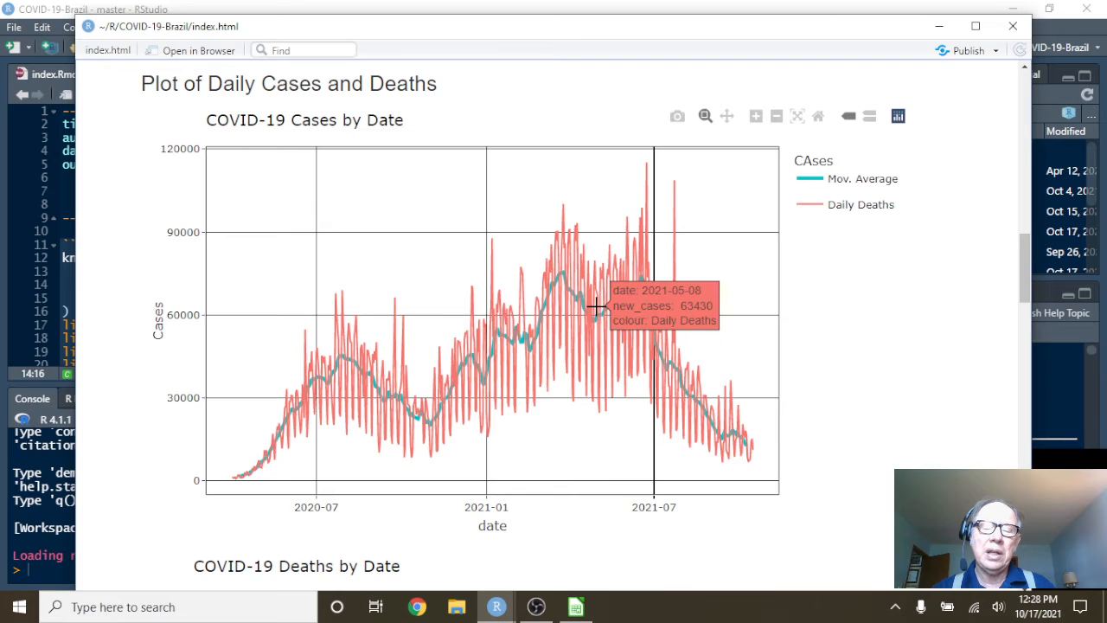
{"action": "mouse_move", "coordinate": [637, 172]}
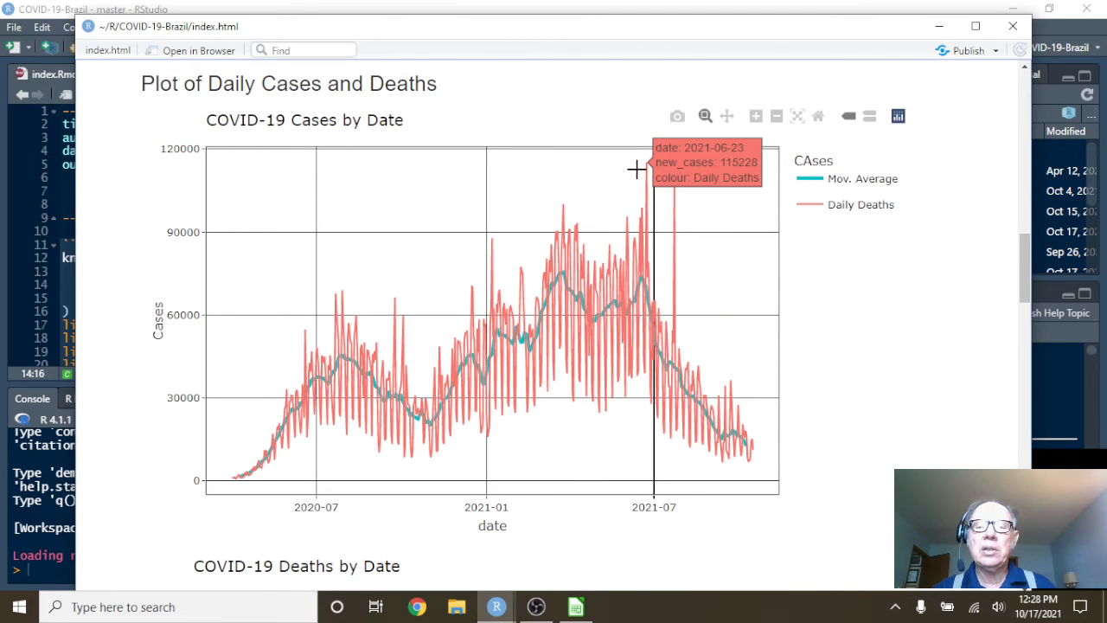
{"action": "mouse_move", "coordinate": [647, 163]}
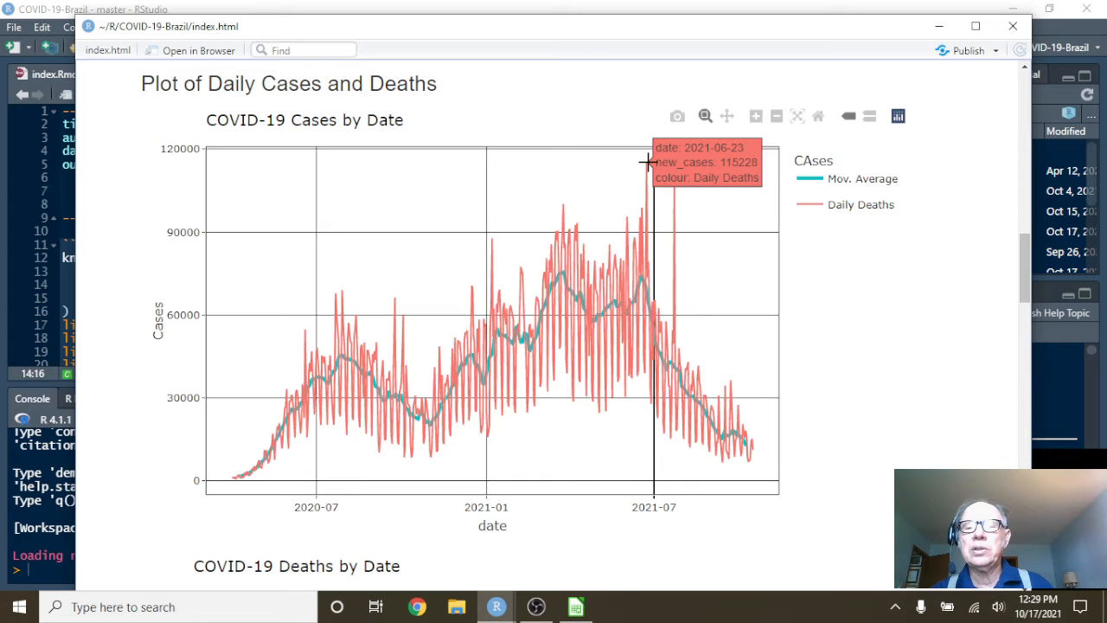
{"action": "mouse_move", "coordinate": [752, 446]}
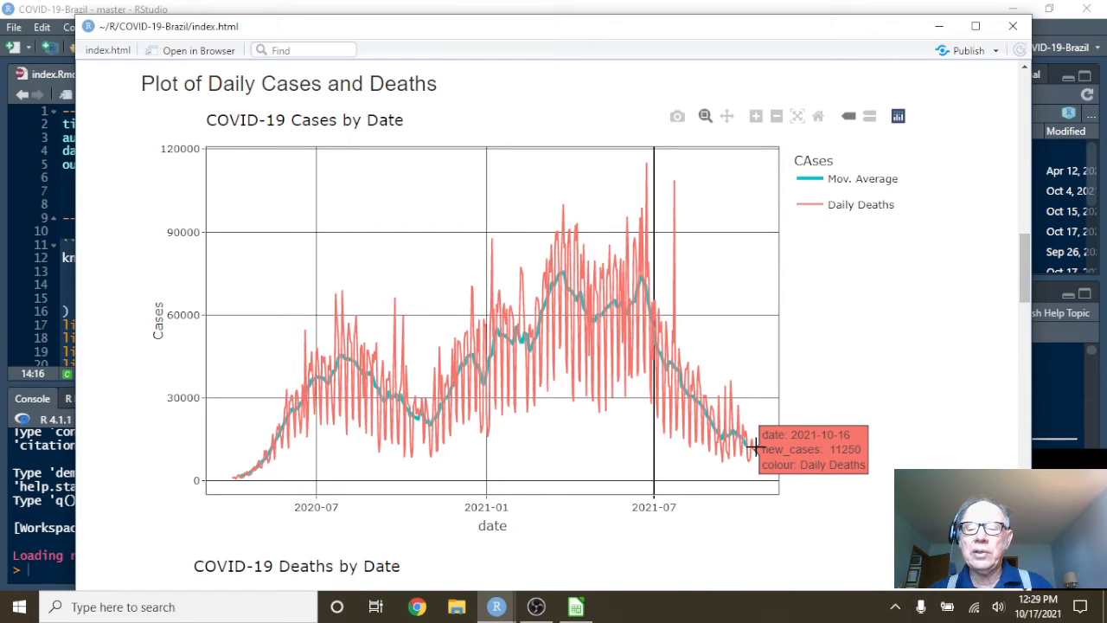
{"action": "mouse_move", "coordinate": [745, 444]}
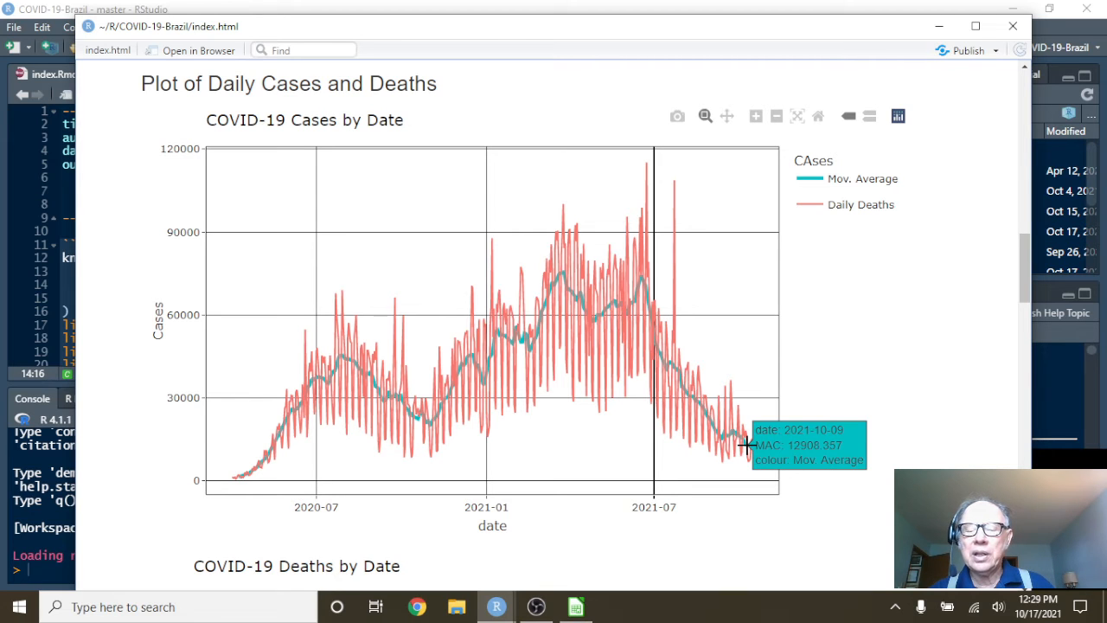
Scroll from the daily cases plot toward the COVID-19 Deaths by Date plot
{"action": "scroll", "scroll_direction": "down", "scroll_amount": 3}
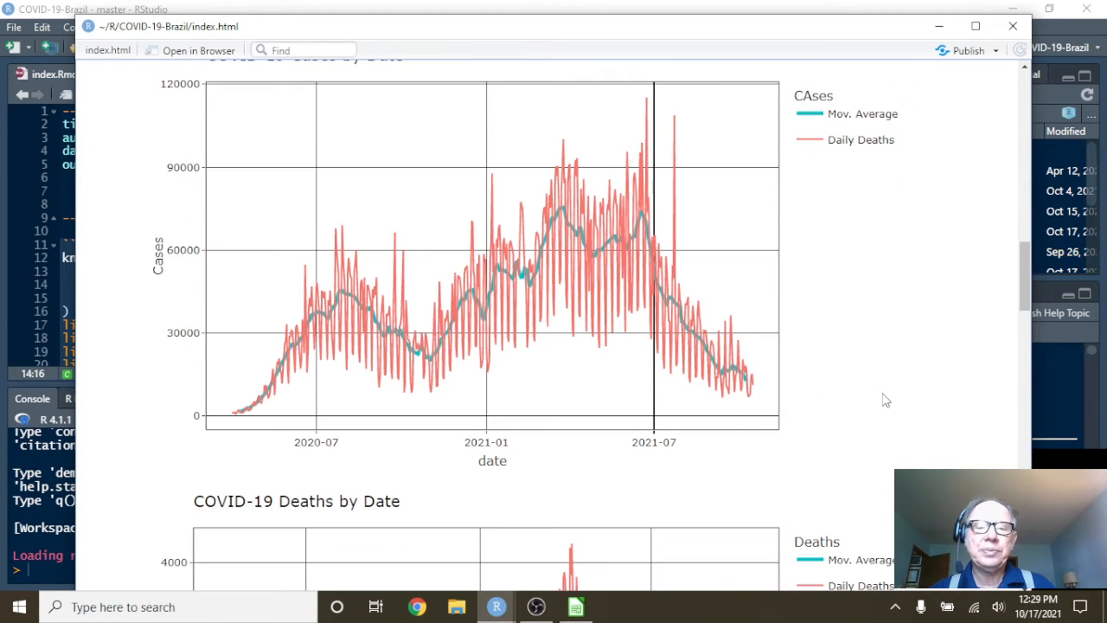
{"action": "mouse_move", "coordinate": [496, 156]}
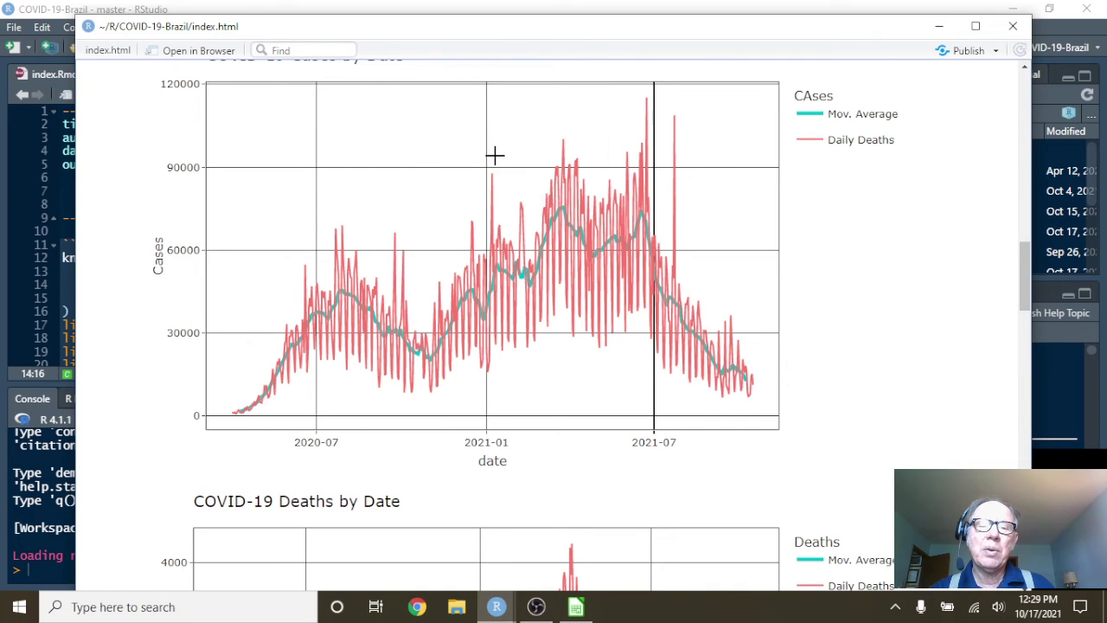
{"action": "mouse_move", "coordinate": [643, 239]}
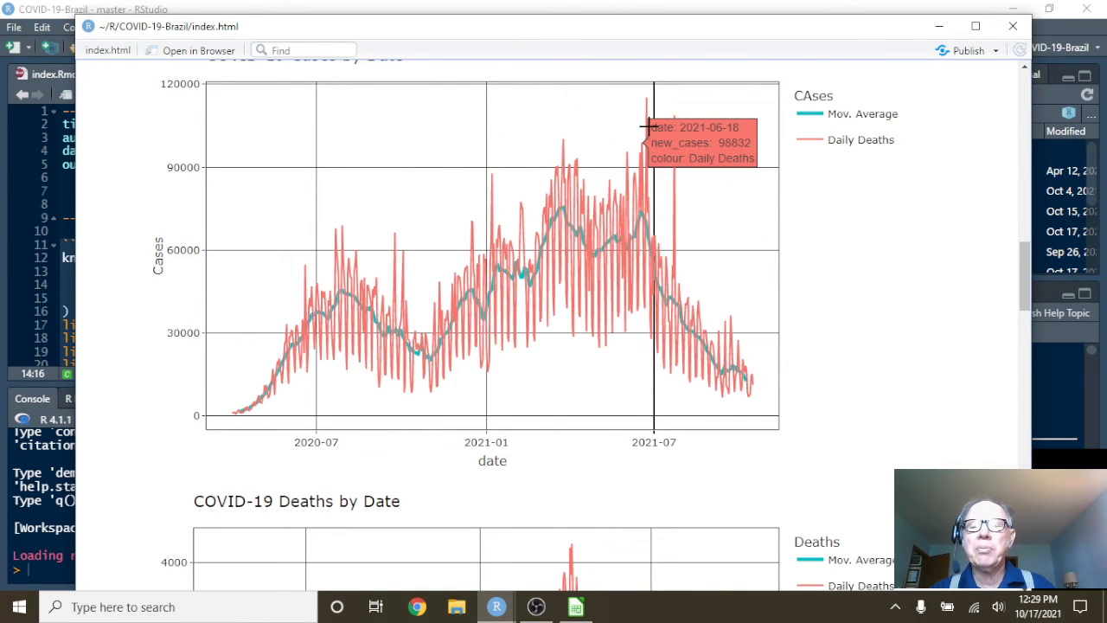
{"action": "scroll", "scroll_direction": "down", "scroll_amount": 3}
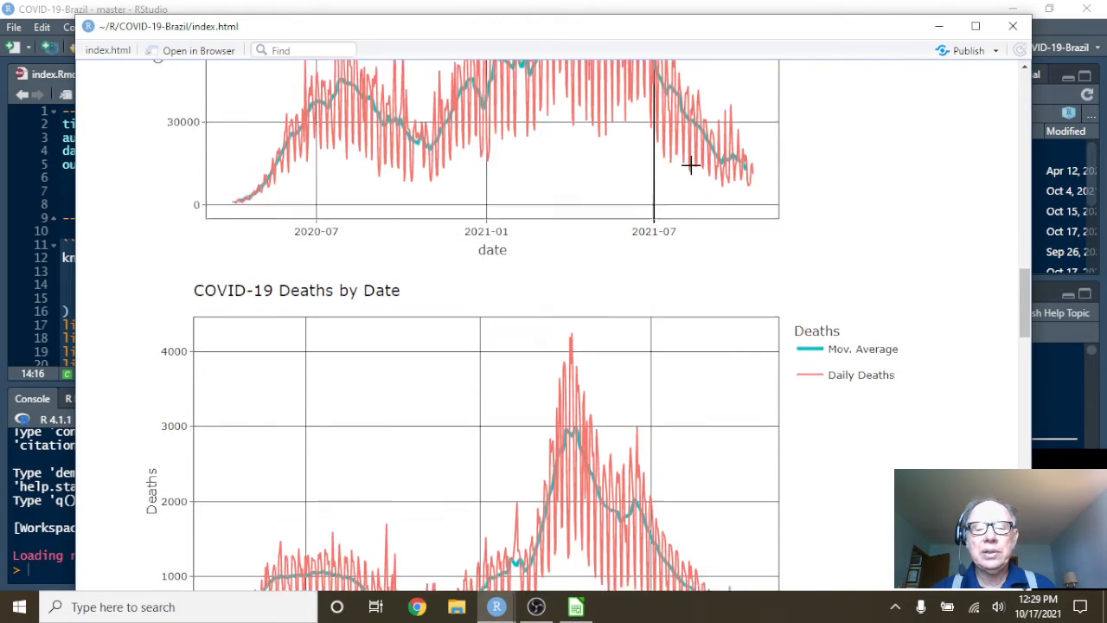
{"action": "scroll", "scroll_direction": "down", "scroll_amount": 3}
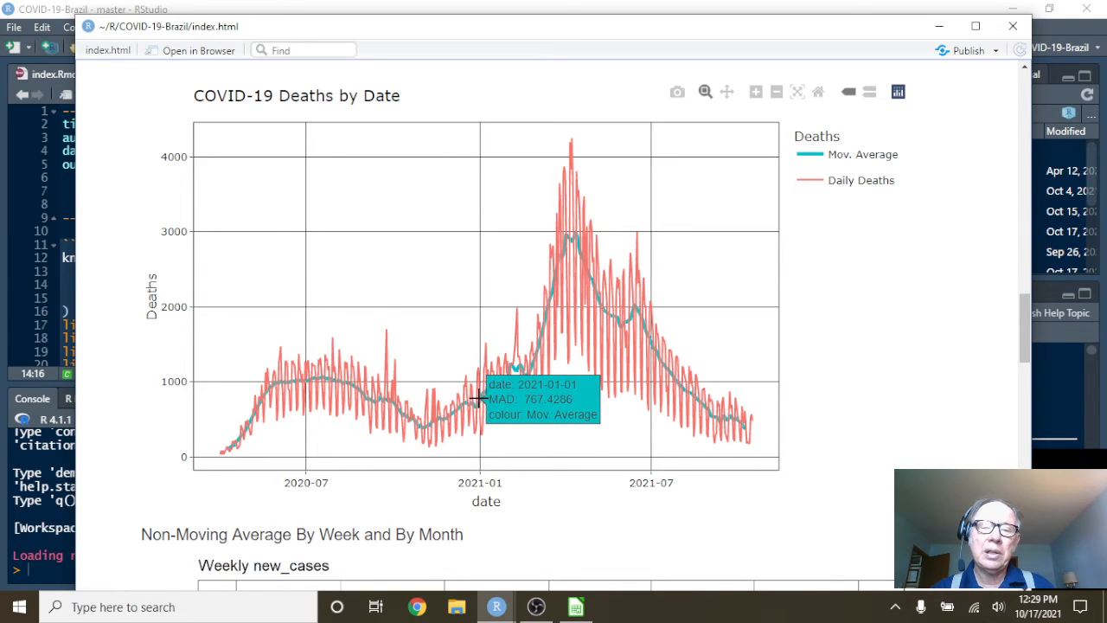
{"action": "mouse_move", "coordinate": [552, 239]}
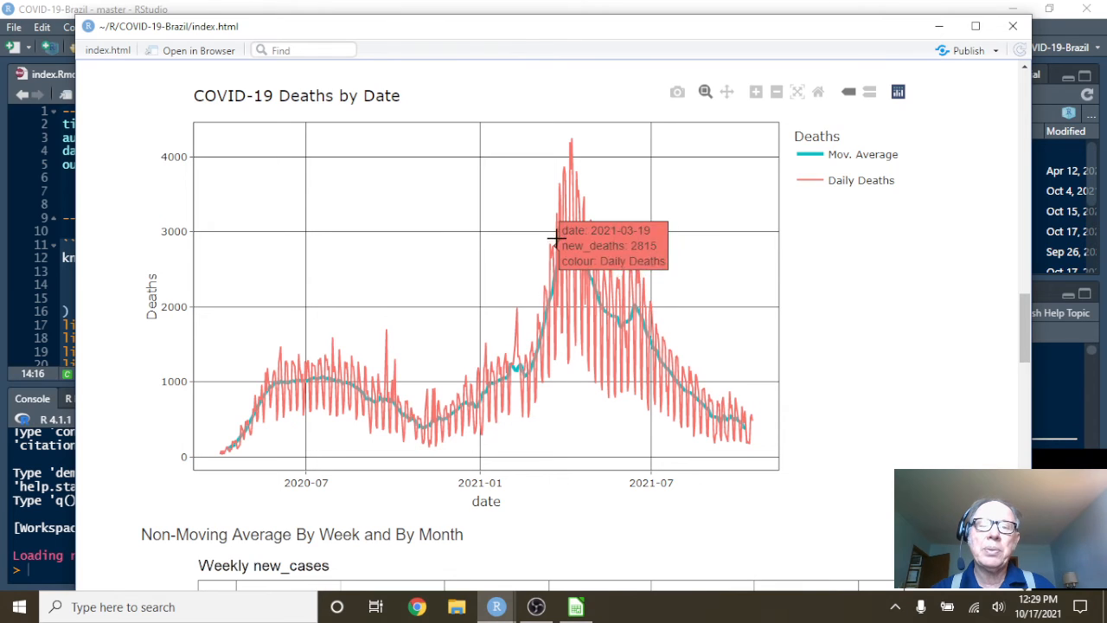
{"action": "mouse_move", "coordinate": [571, 140]}
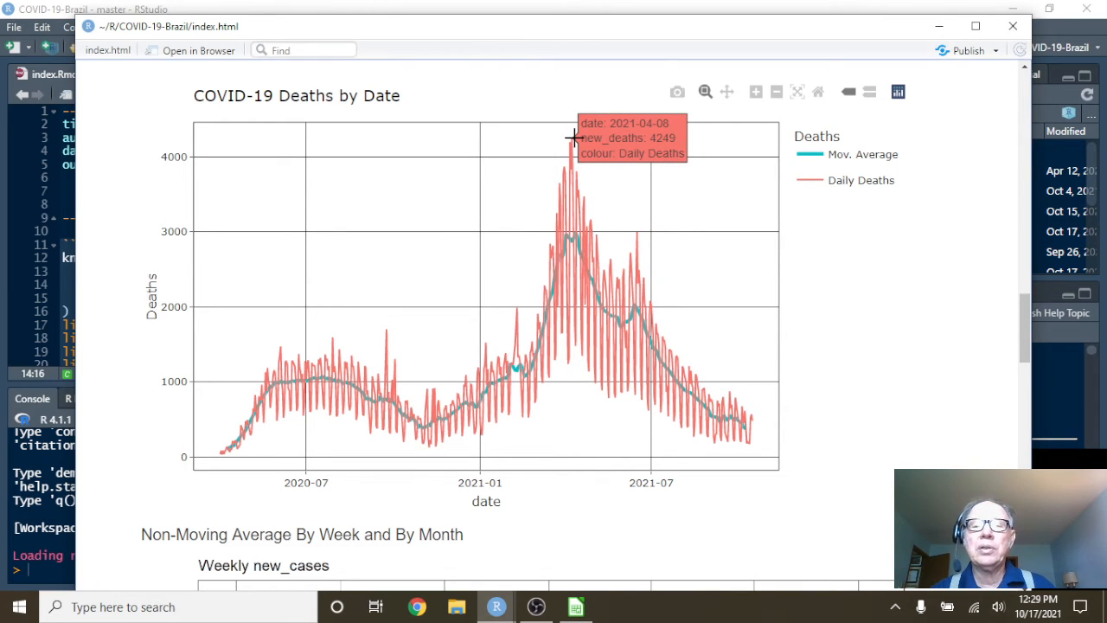
{"action": "mouse_move", "coordinate": [746, 360]}
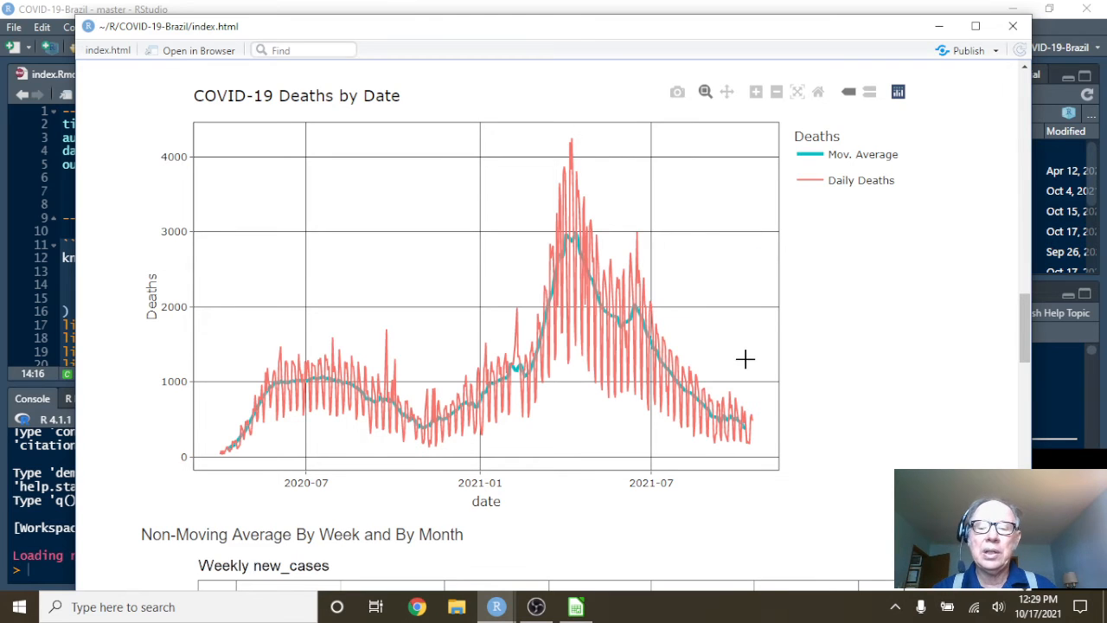
{"action": "mouse_move", "coordinate": [754, 420]}
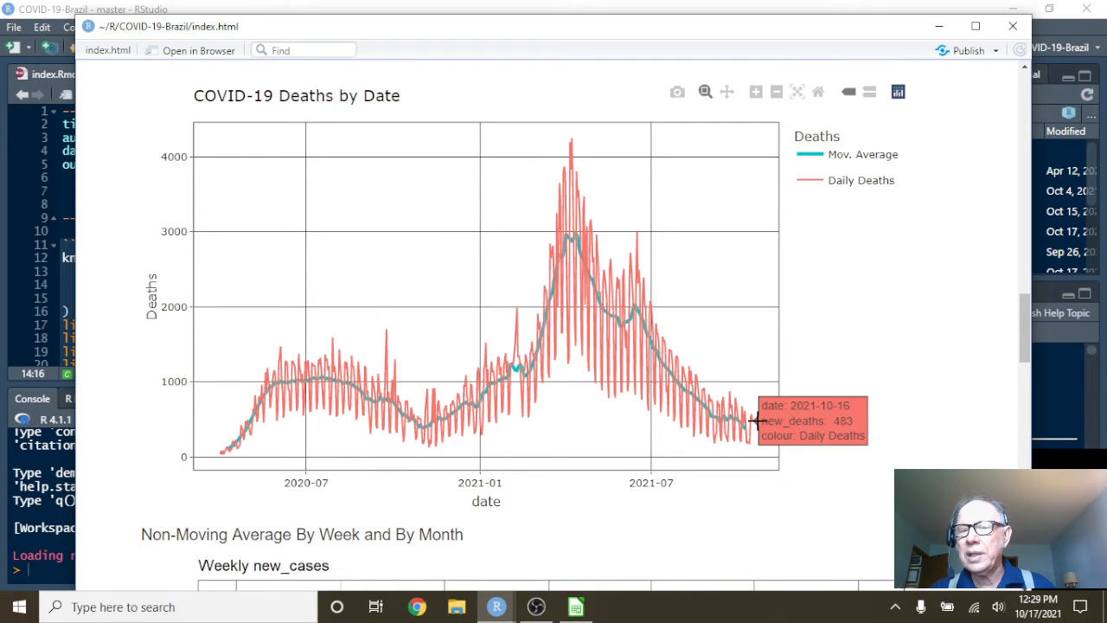
{"action": "mouse_move", "coordinate": [747, 429]}
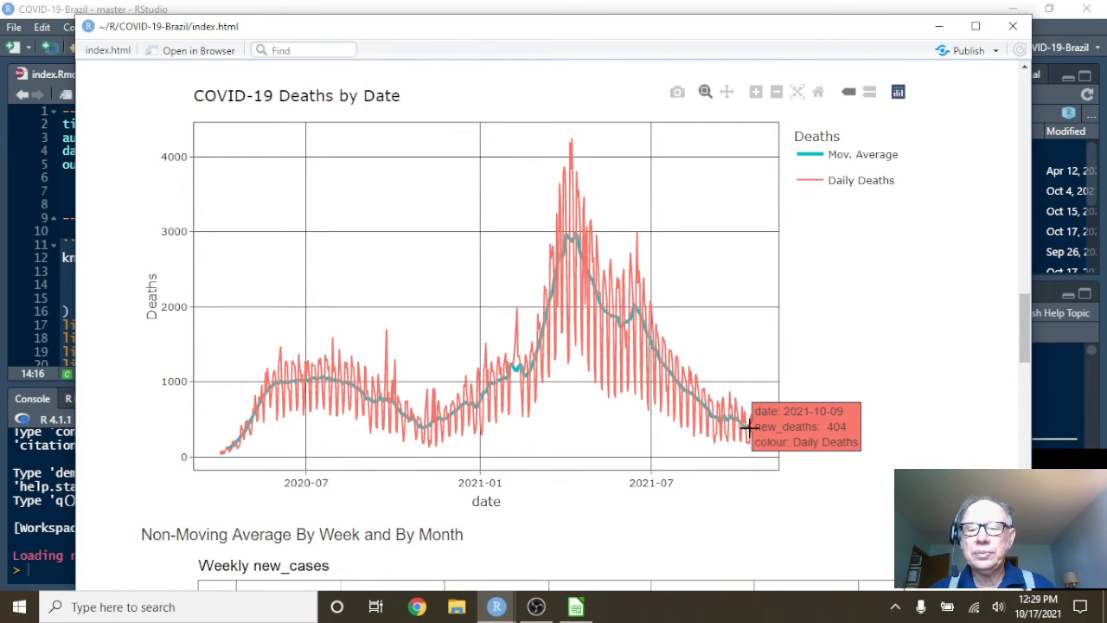
{"action": "mouse_move", "coordinate": [747, 425]}
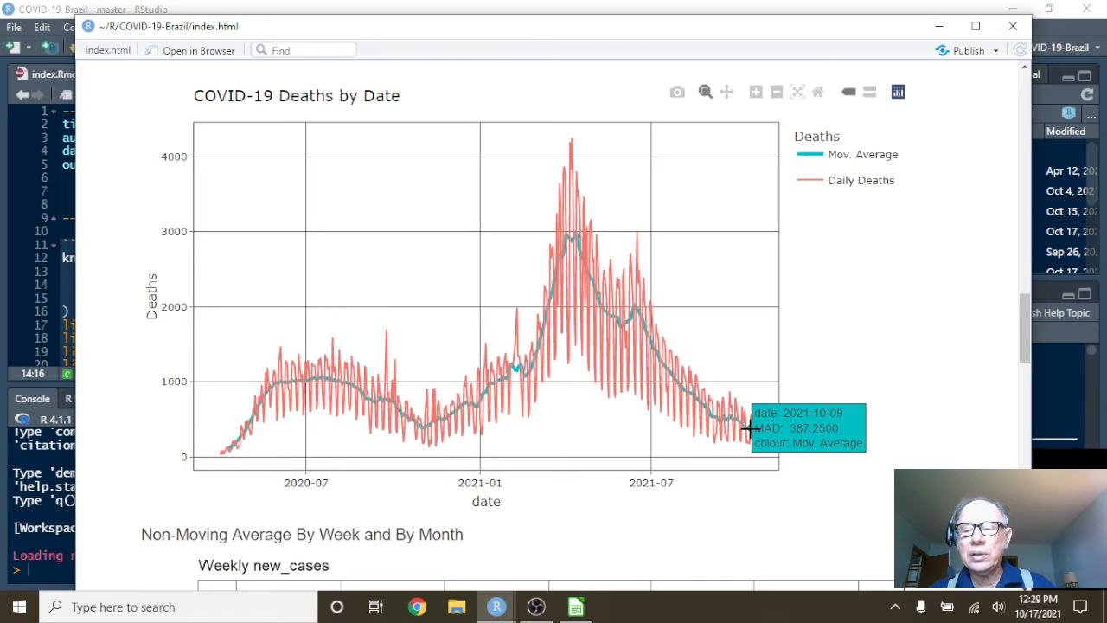
{"action": "mouse_move", "coordinate": [716, 444]}
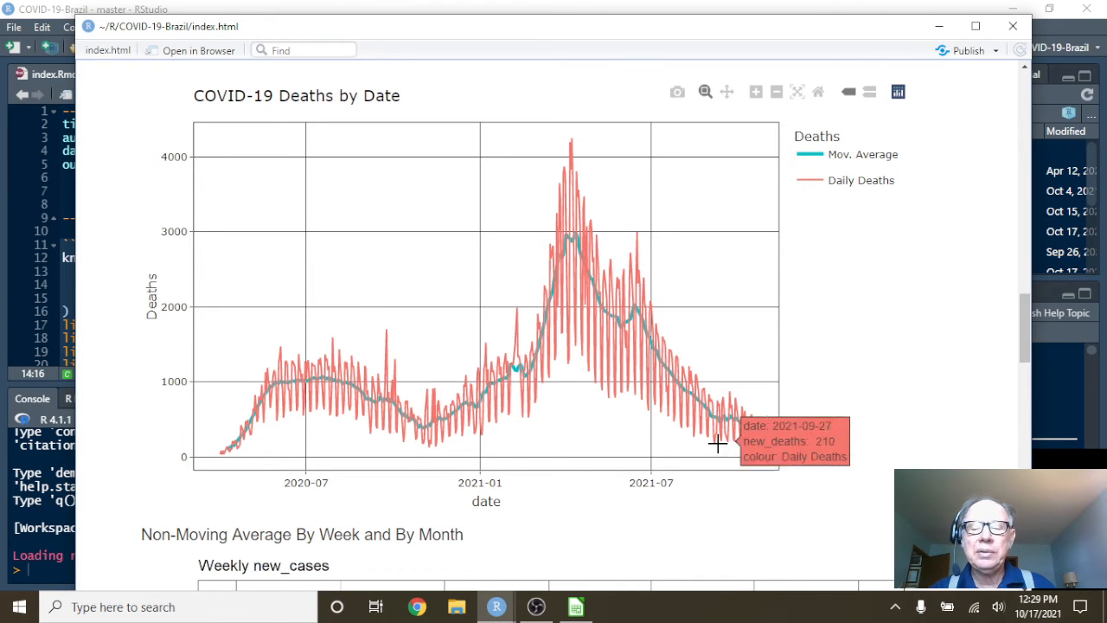
Scroll to the Weekly new_cases bar chart under Non-Moving Average By Week and By Month
{"action": "scroll", "scroll_direction": "down", "scroll_amount": 3}
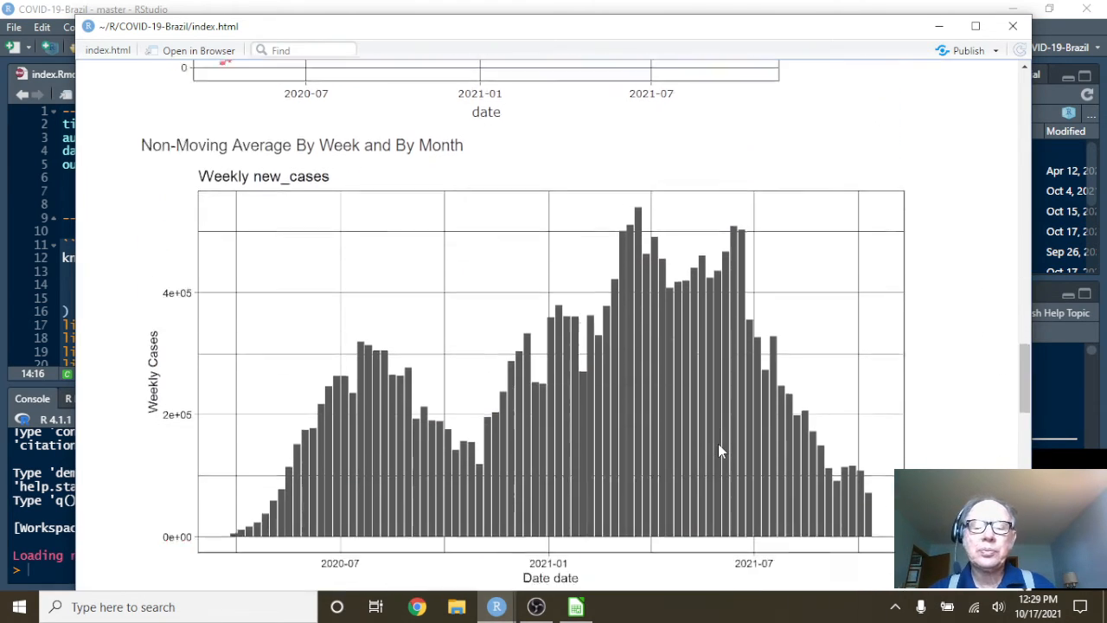
{"action": "mouse_move", "coordinate": [653, 443]}
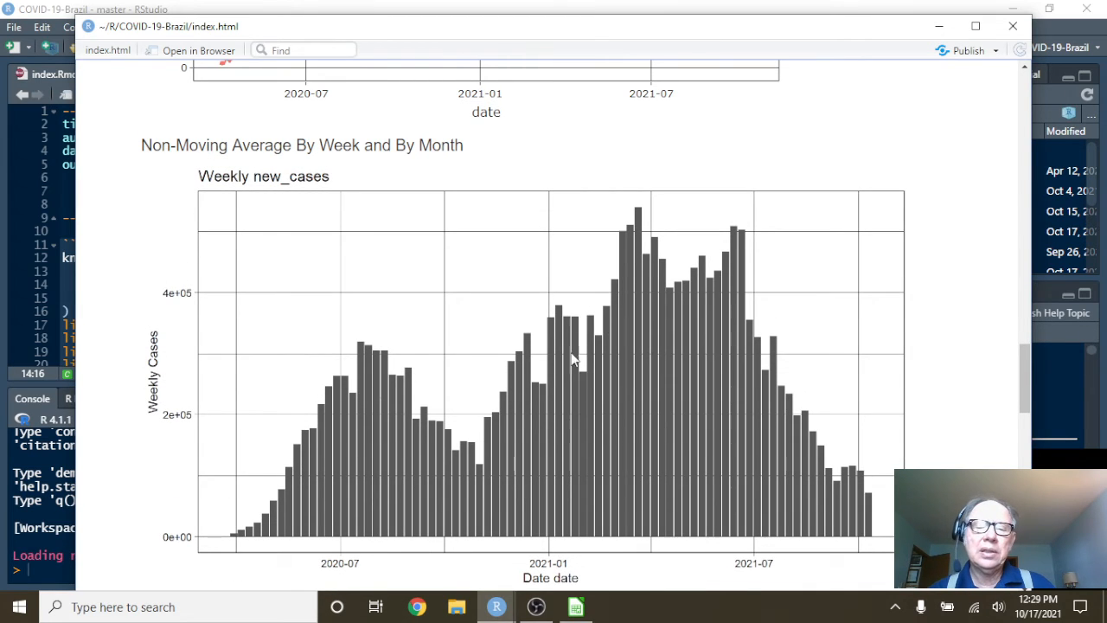
{"action": "mouse_move", "coordinate": [474, 423]}
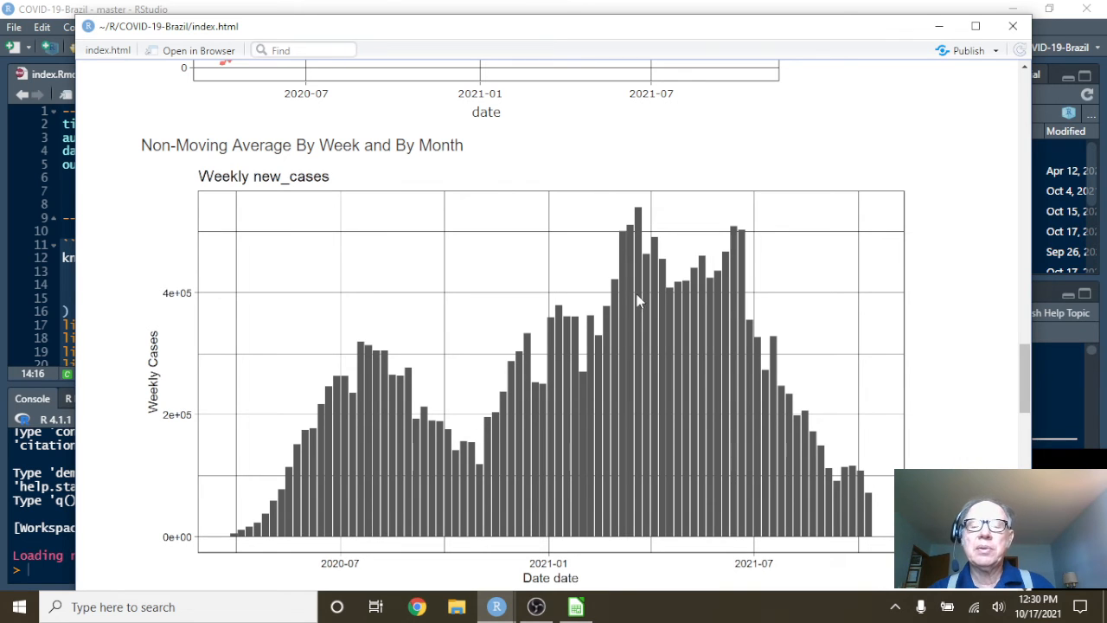
{"action": "mouse_move", "coordinate": [744, 400]}
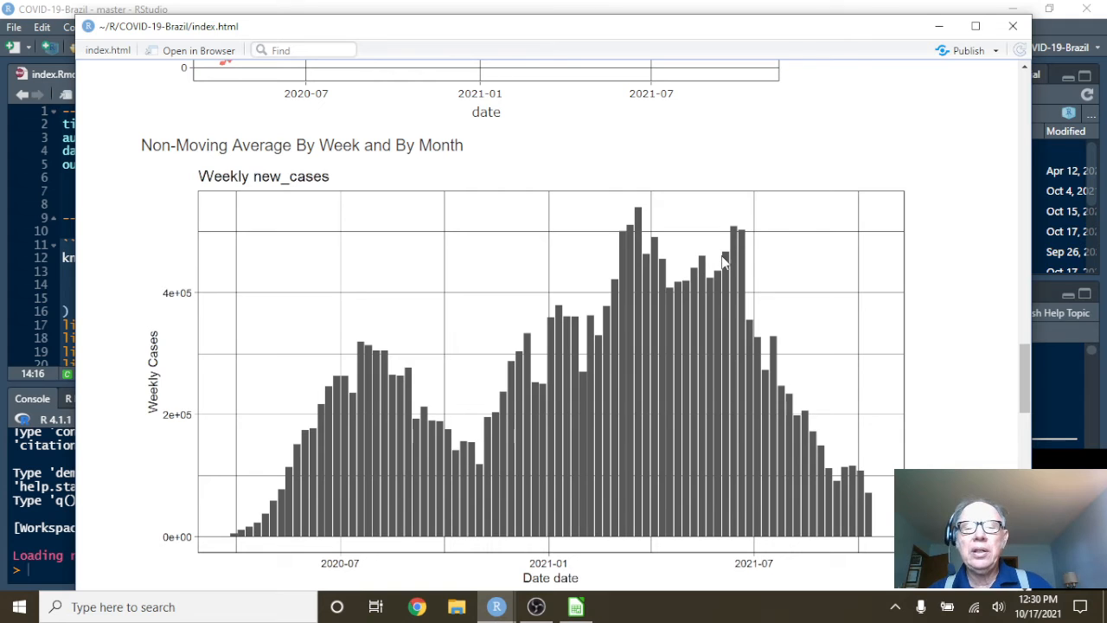
{"action": "mouse_move", "coordinate": [733, 251]}
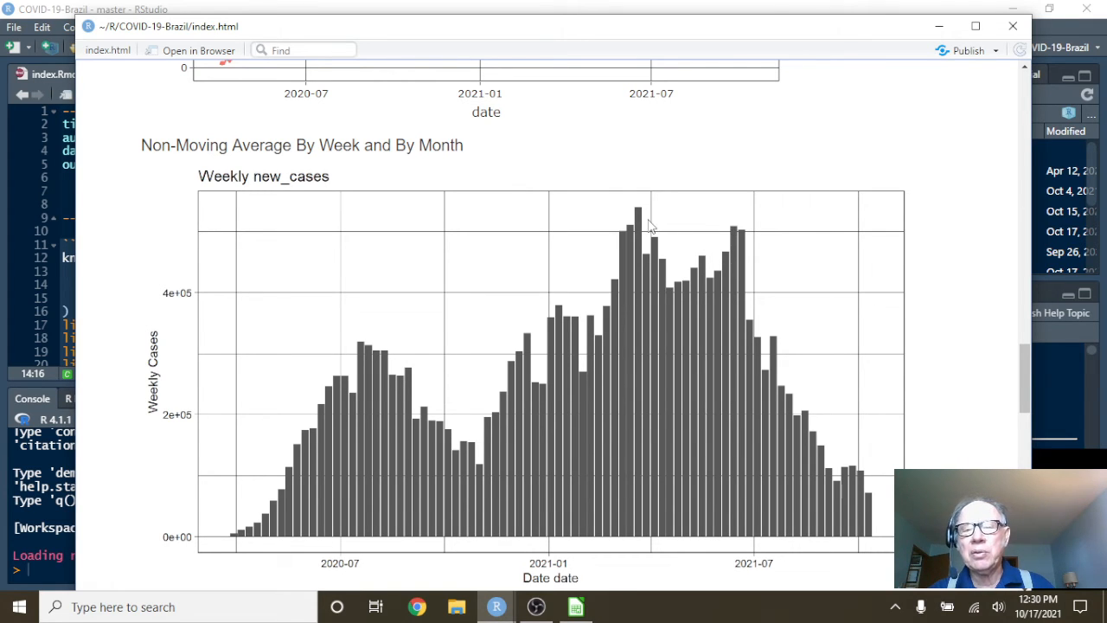
{"action": "mouse_move", "coordinate": [828, 455]}
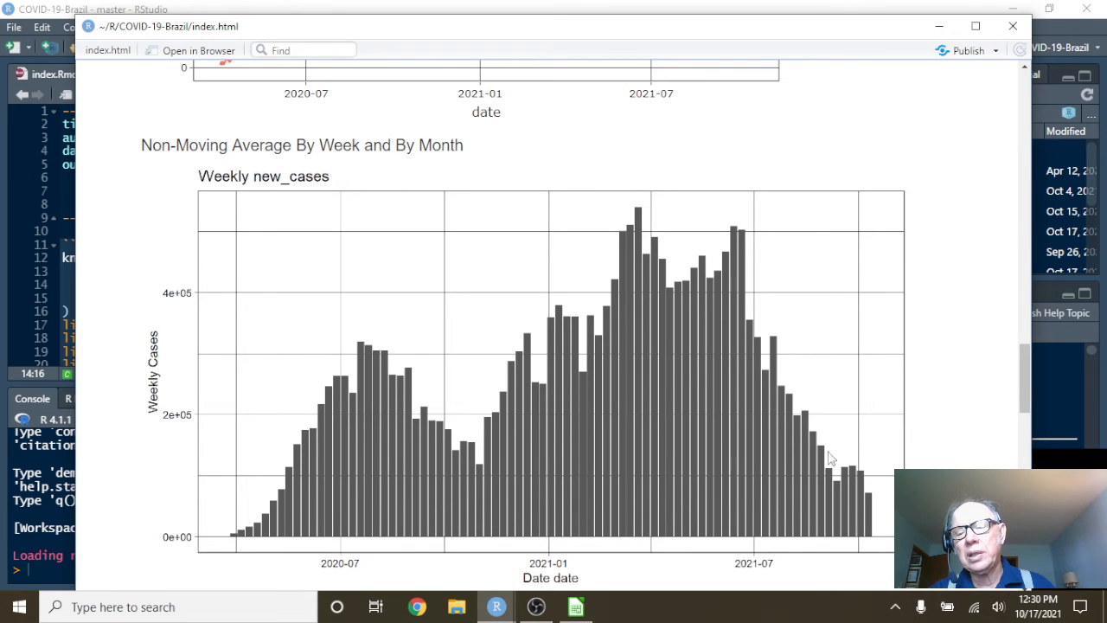
{"action": "mouse_move", "coordinate": [826, 498]}
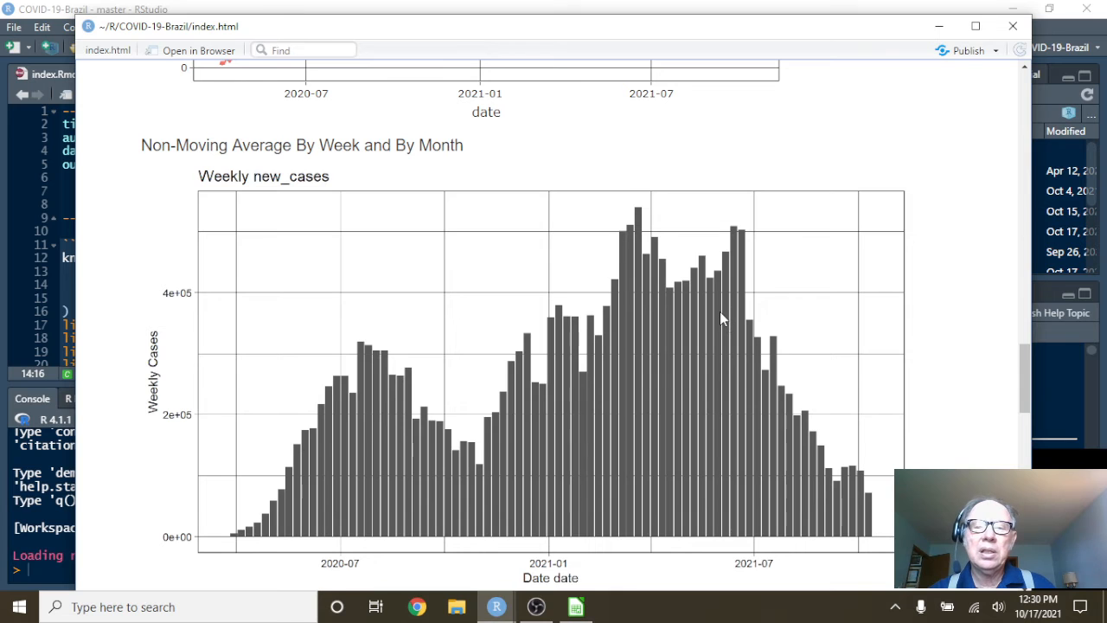
Scroll to the Weekly new_deaths bar chart, with the Monthly section starting below
{"action": "scroll", "scroll_direction": "down", "scroll_amount": 3}
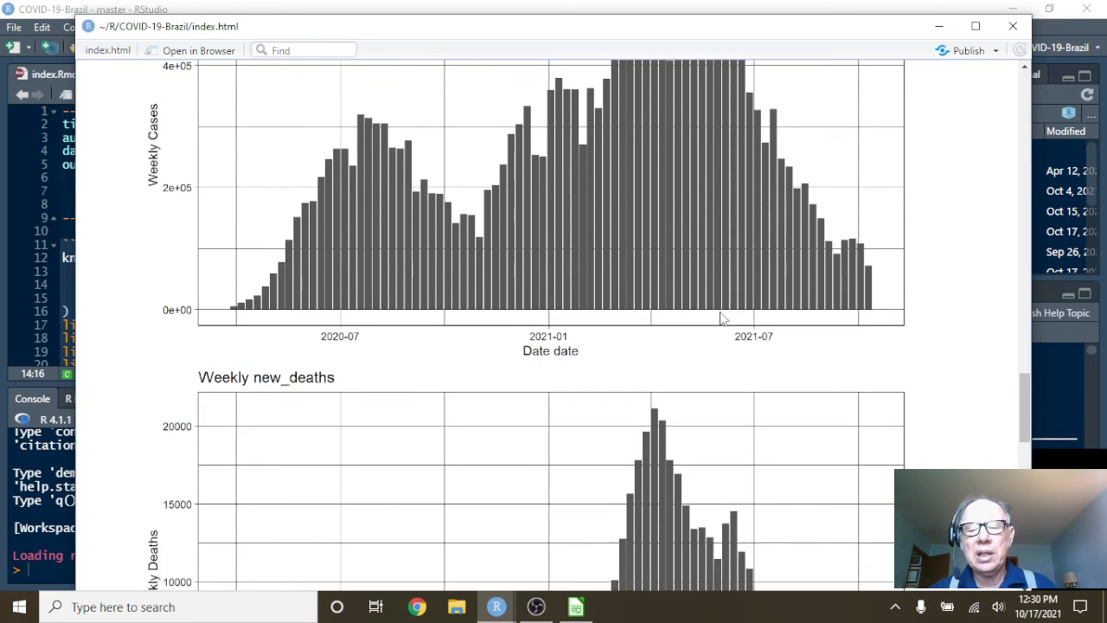
{"action": "scroll", "scroll_direction": "down", "scroll_amount": 3}
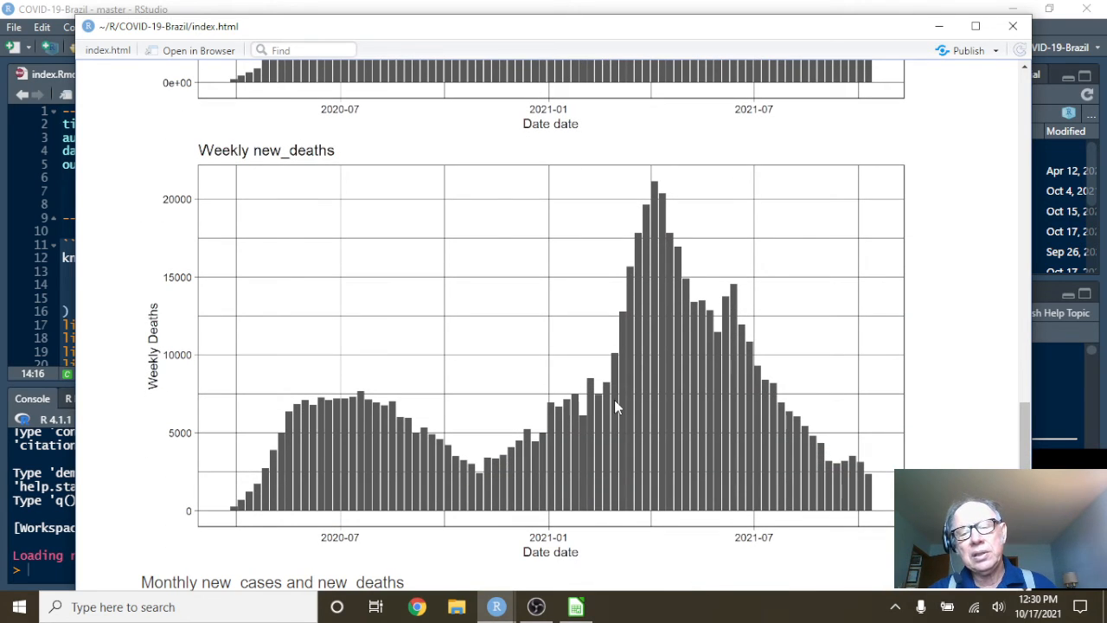
{"action": "mouse_move", "coordinate": [786, 411]}
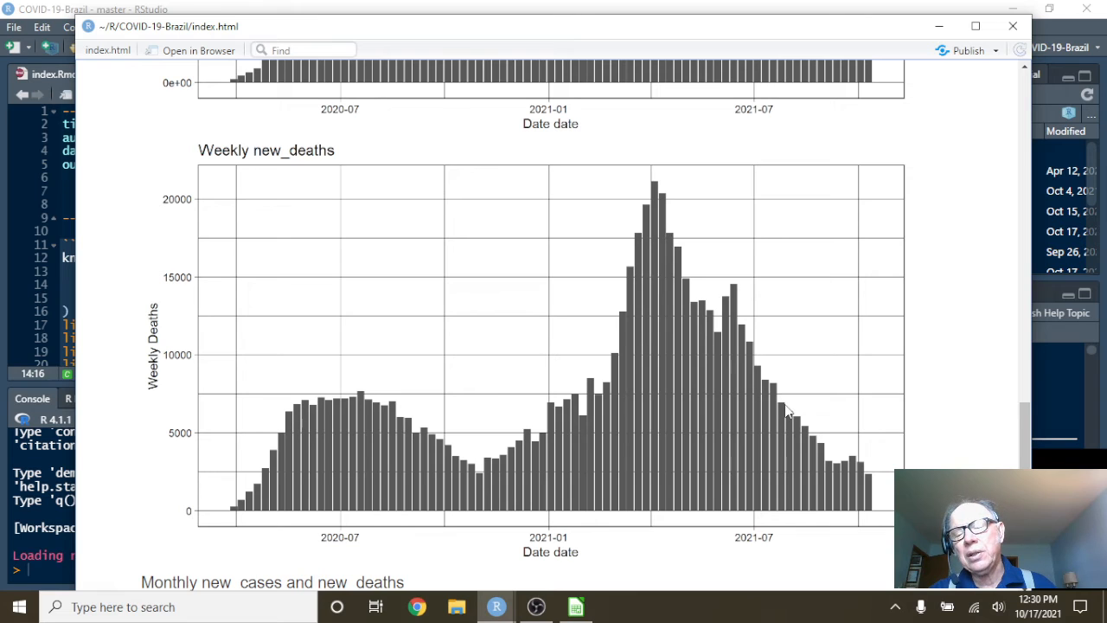
{"action": "mouse_move", "coordinate": [650, 267]}
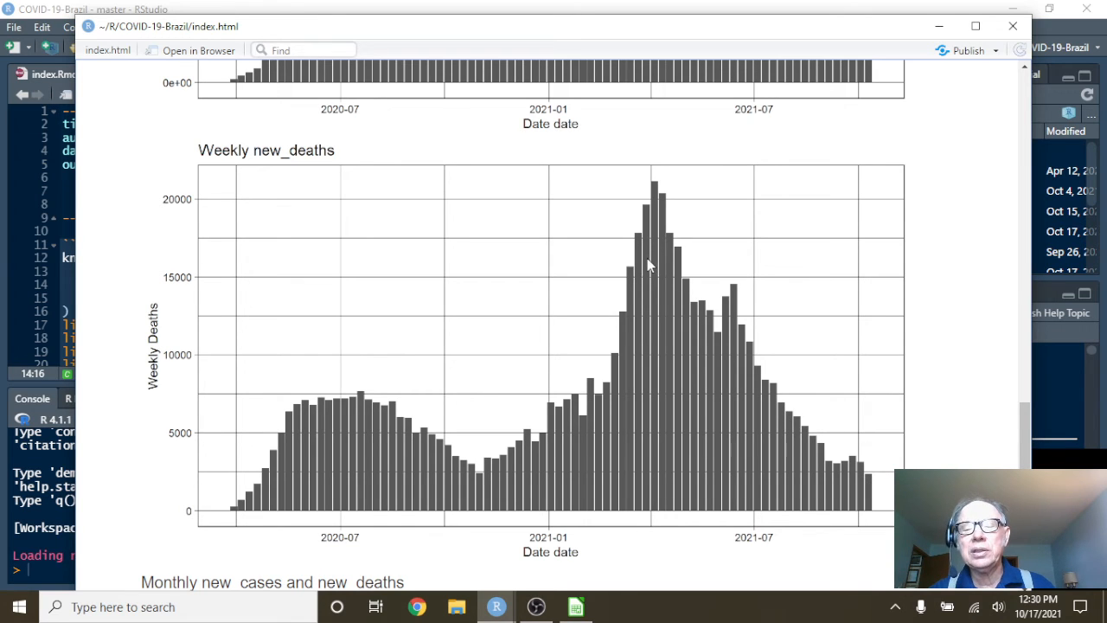
{"action": "mouse_move", "coordinate": [796, 408]}
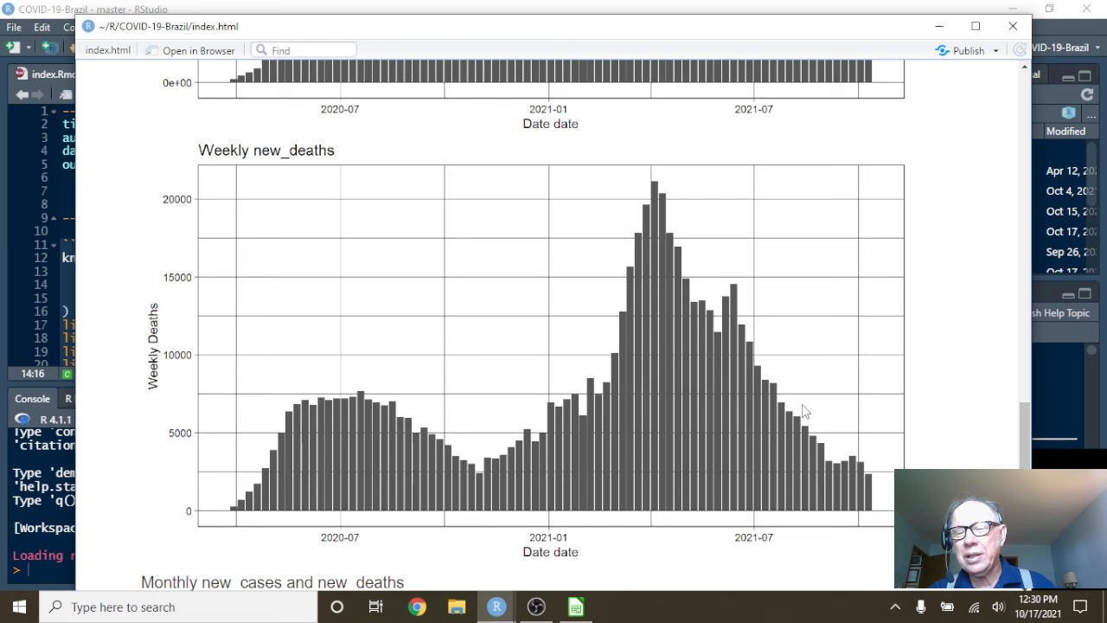
{"action": "mouse_move", "coordinate": [809, 391]}
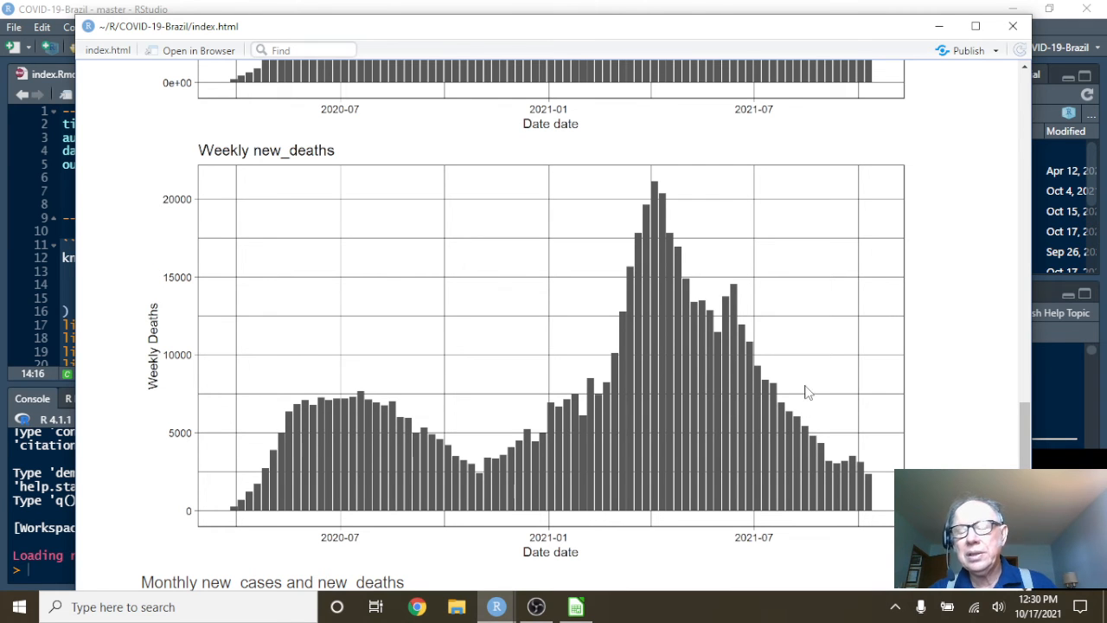
Scroll past Monthly new_cases to the Monthly new_deaths bar chart peaking around 80,000
{"action": "scroll", "scroll_direction": "down", "scroll_amount": 3}
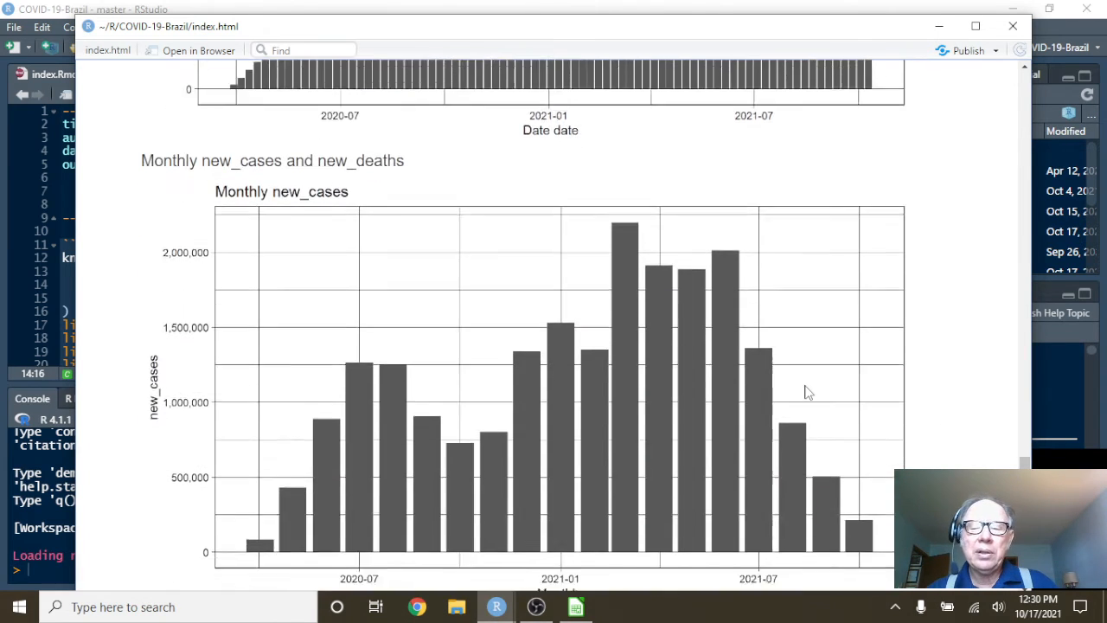
{"action": "scroll", "scroll_direction": "down", "scroll_amount": 3}
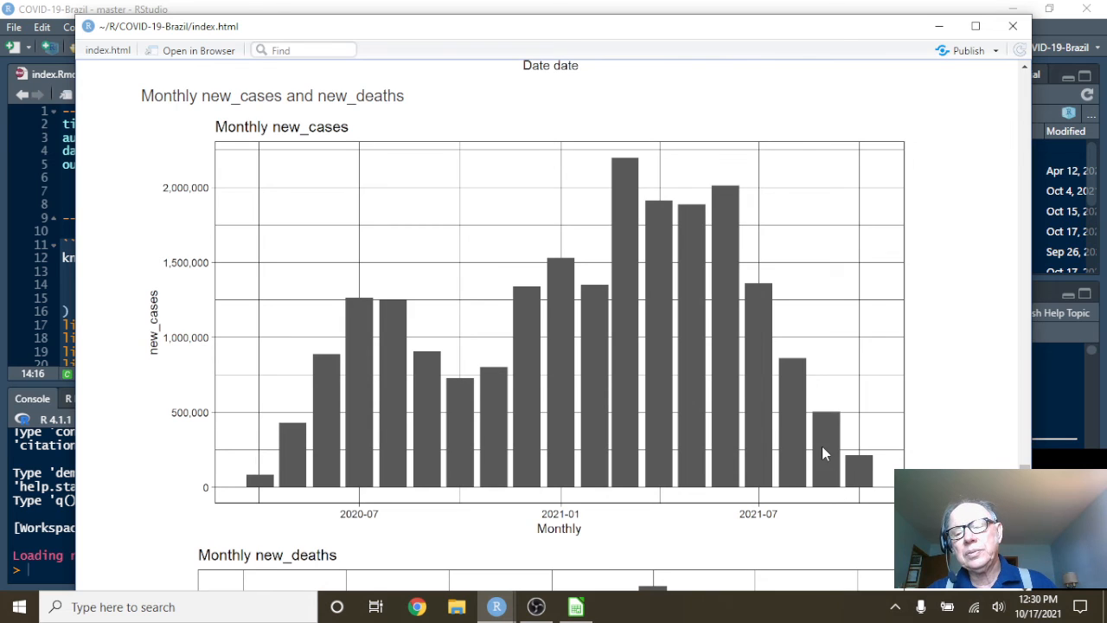
{"action": "mouse_move", "coordinate": [854, 474]}
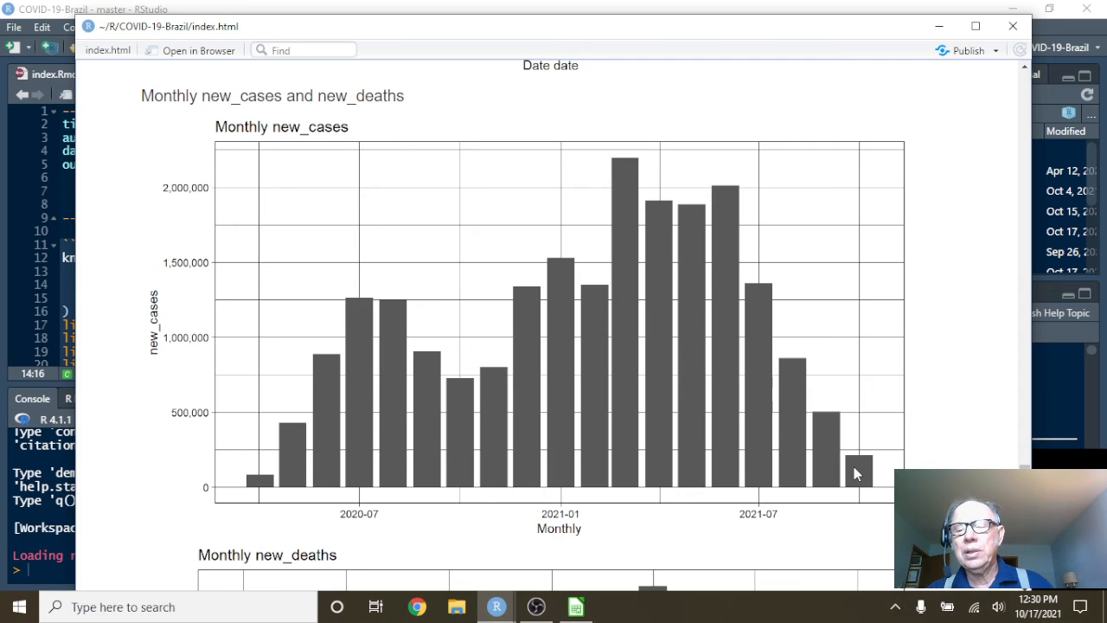
{"action": "mouse_move", "coordinate": [775, 346]}
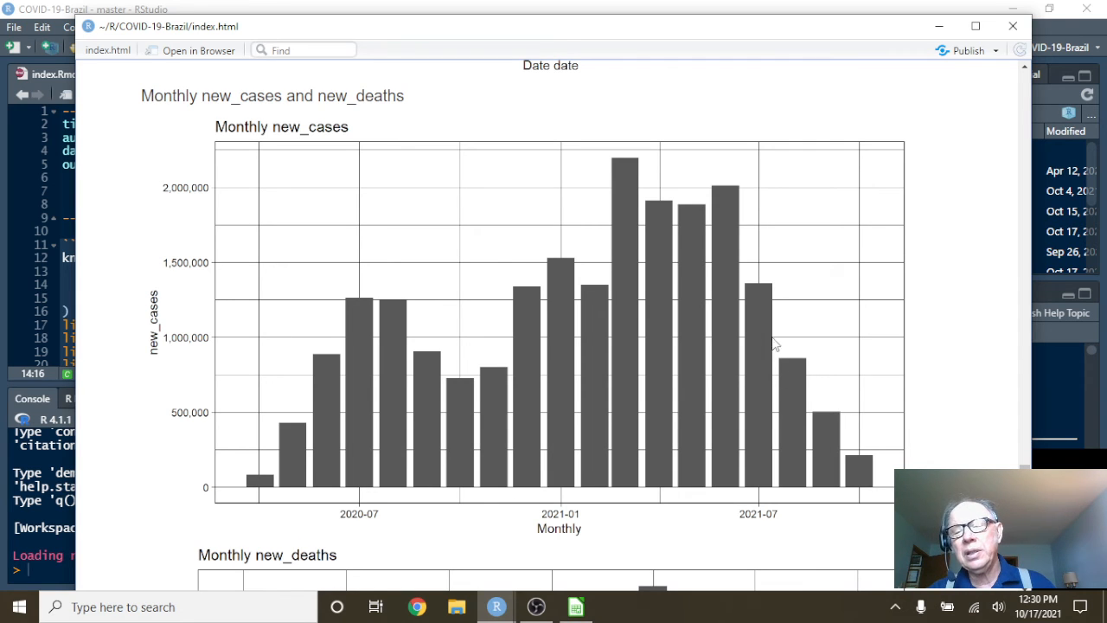
{"action": "mouse_move", "coordinate": [862, 467]}
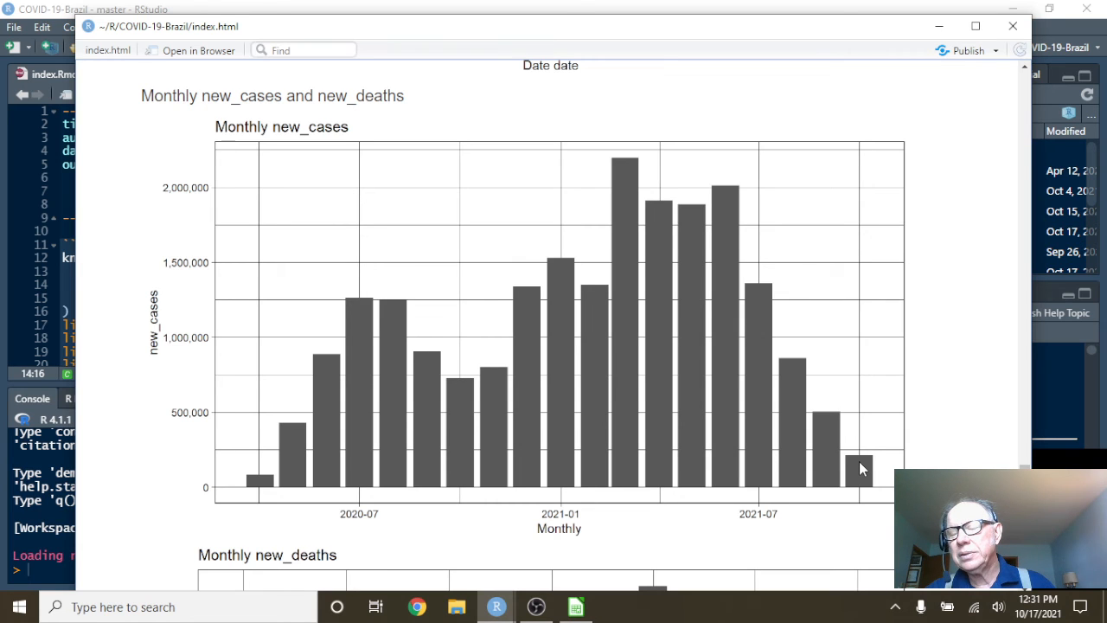
{"action": "mouse_move", "coordinate": [740, 276]}
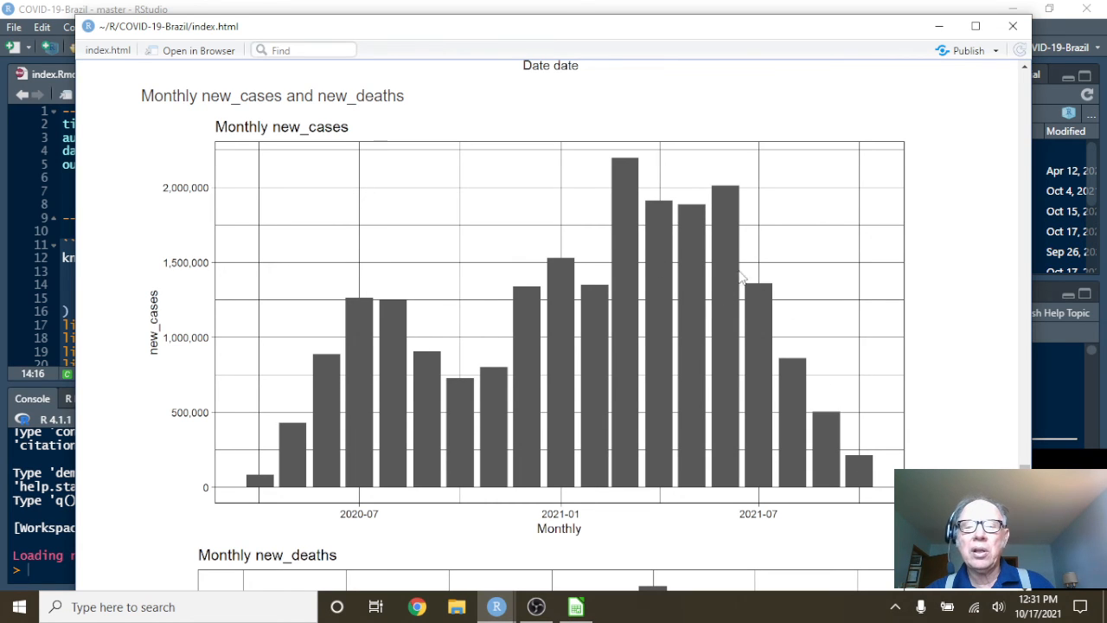
{"action": "scroll", "scroll_direction": "down", "scroll_amount": 3}
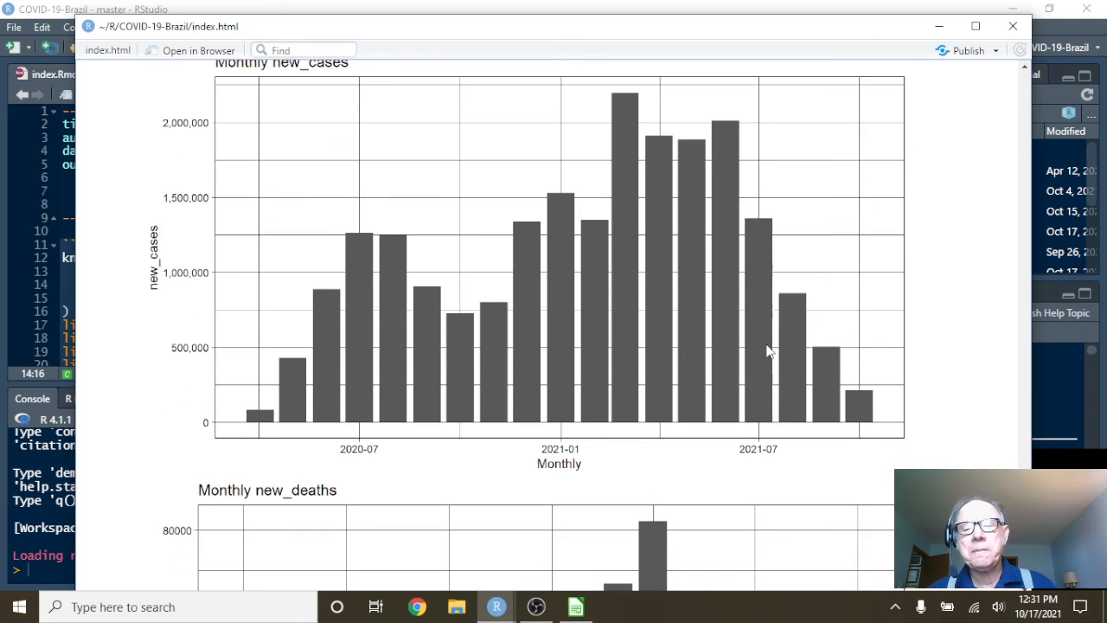
{"action": "scroll", "scroll_direction": "down", "scroll_amount": 3}
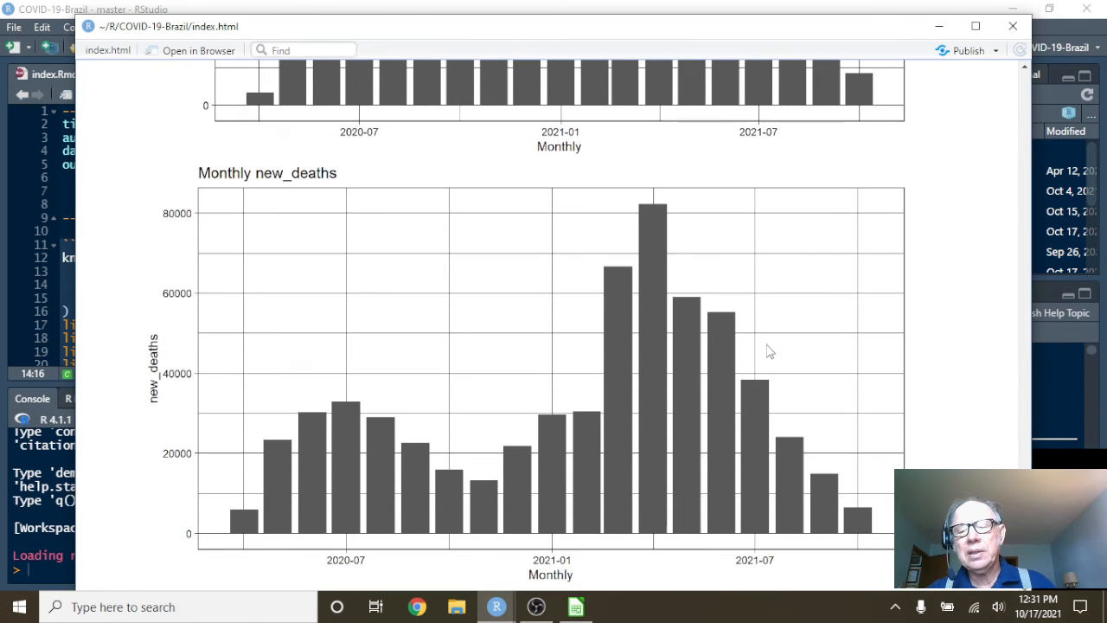
{"action": "mouse_move", "coordinate": [699, 405]}
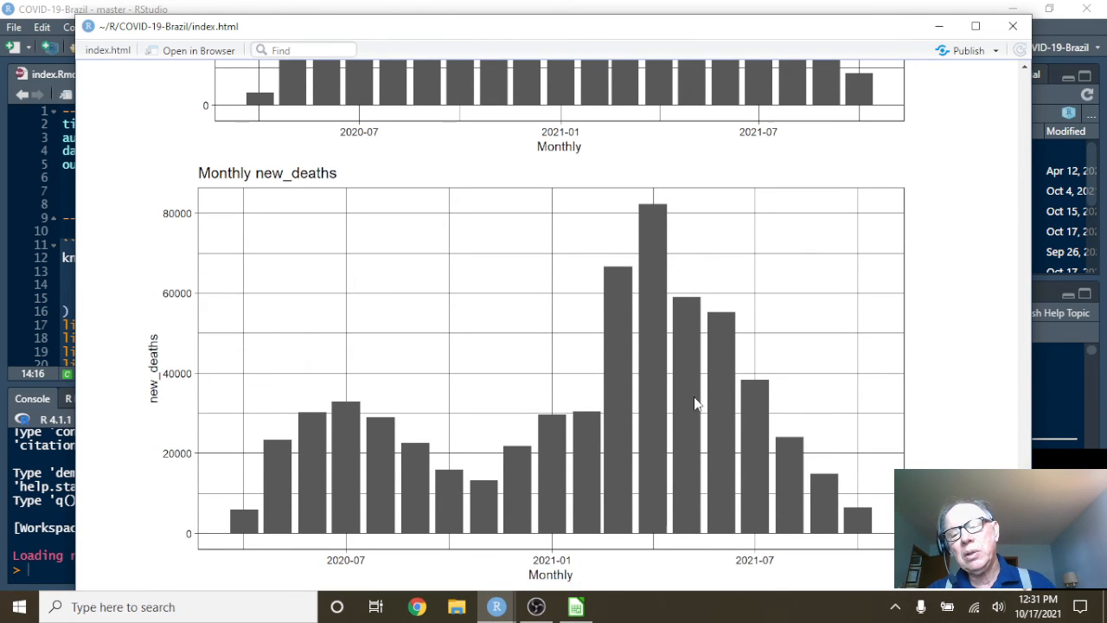